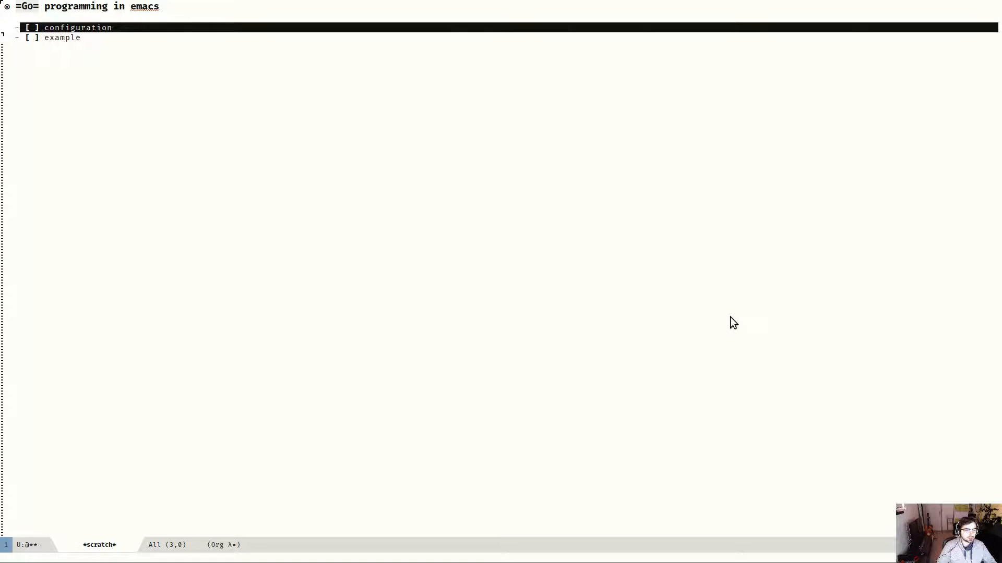
# Check off the 'configuration' checkbox in the Go checklist with C-c C-c
pyautogui.press('down')
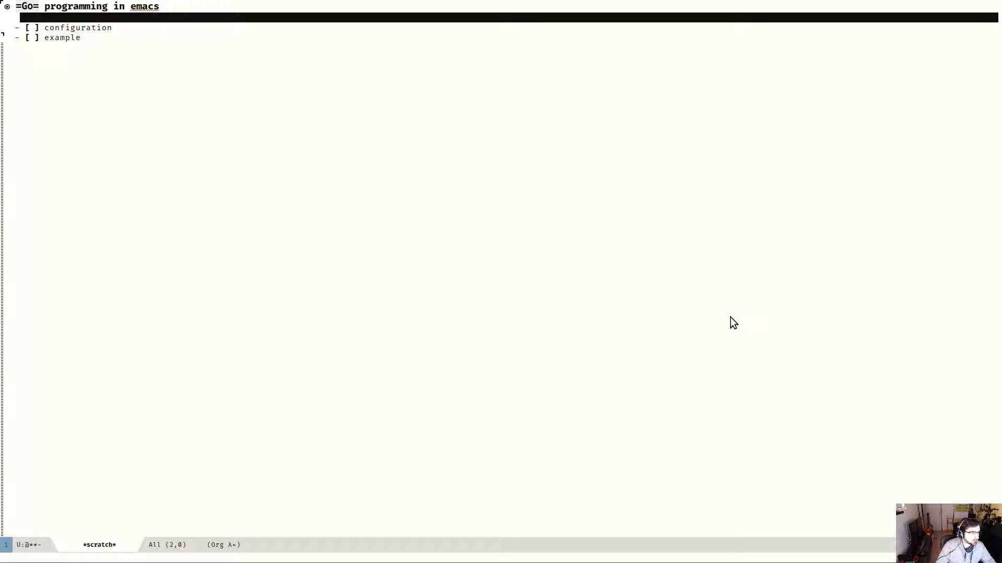
pyautogui.press('C-c C-c')
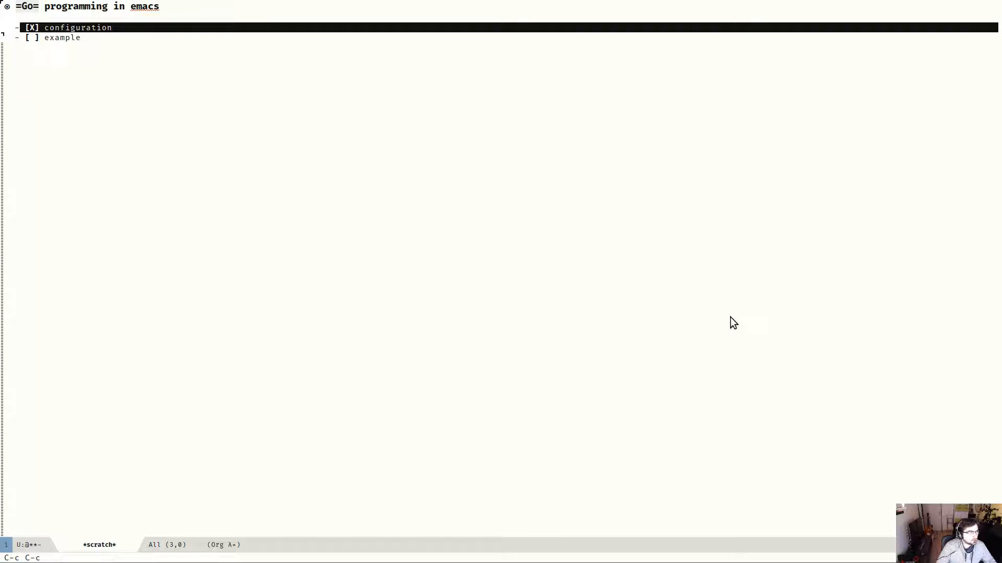
pyautogui.press('p')
pyautogui.write('setup')
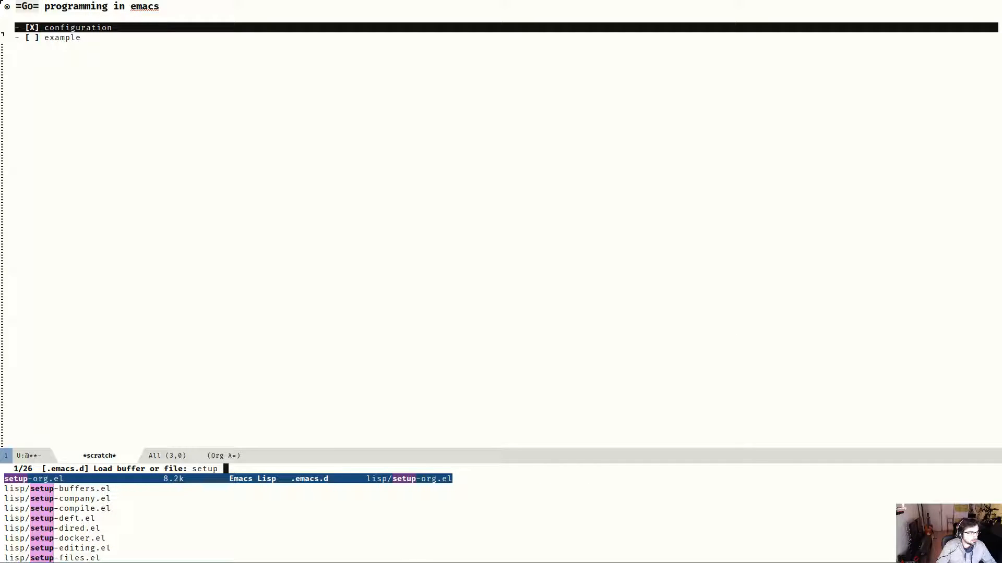
# Open setup-go.el and scroll through its go-mode and go-guru use-package blocks
pyautogui.write('go')
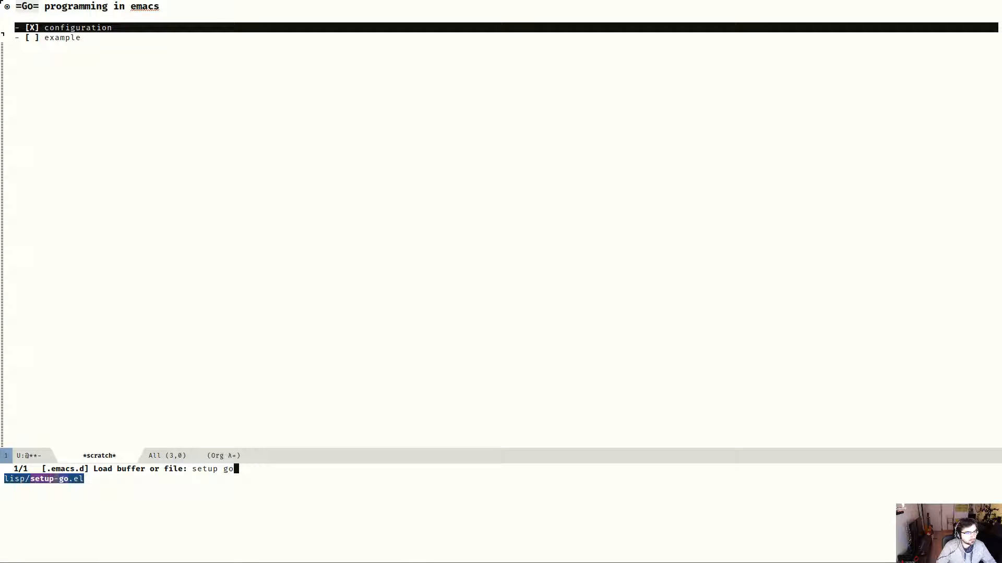
pyautogui.press('Return')
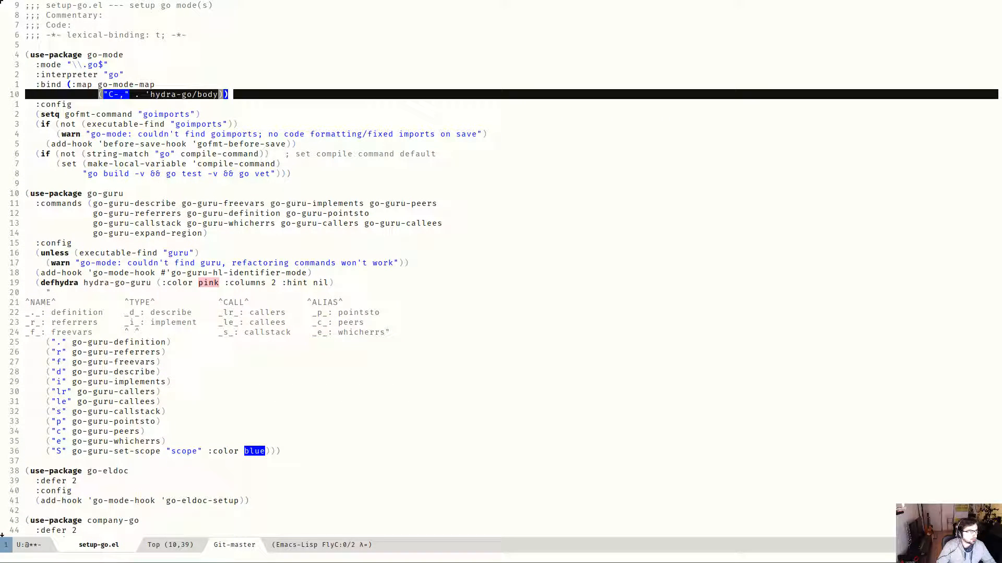
pyautogui.scroll(3)
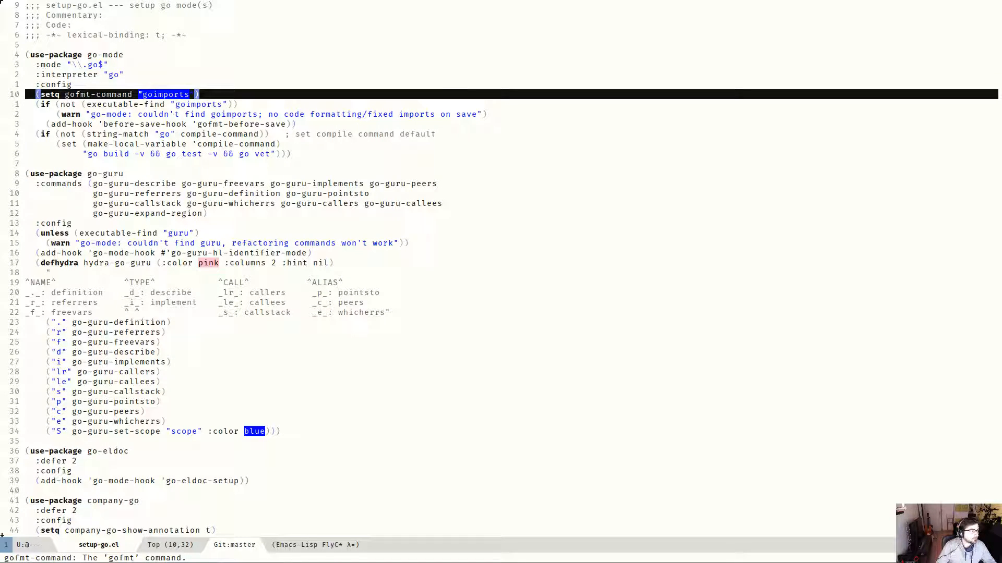
pyautogui.press('BackSpace')
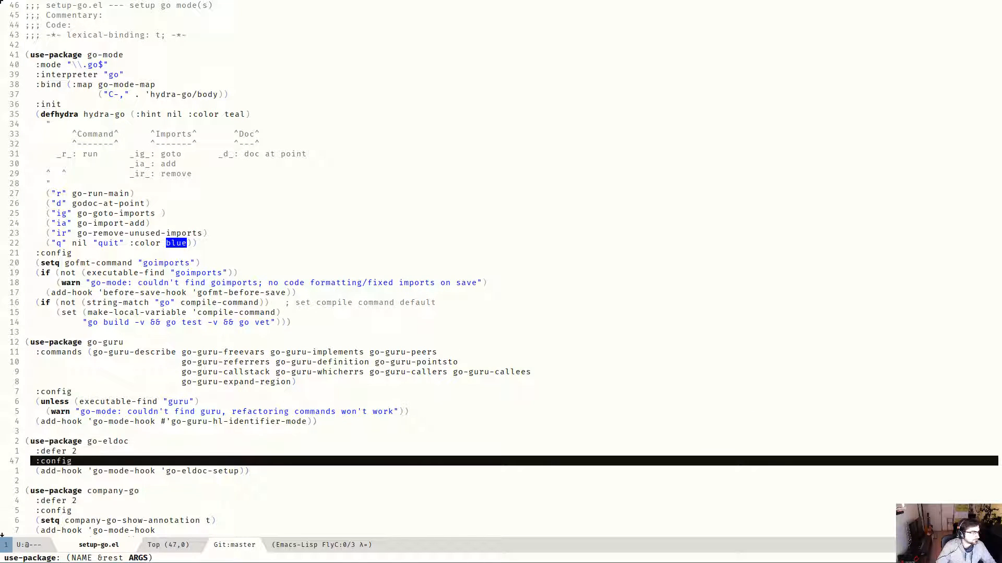
pyautogui.scroll(-3)
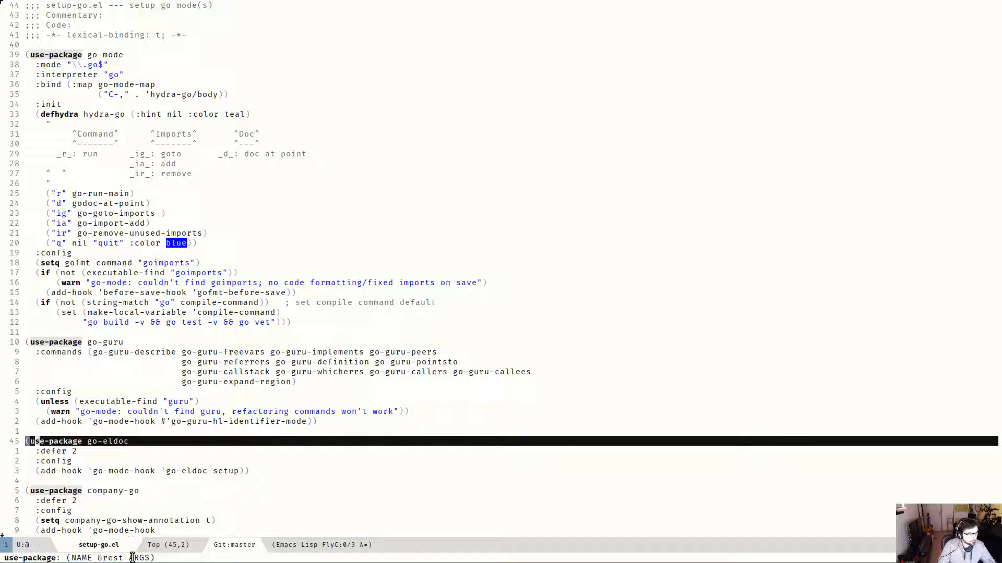
pyautogui.moveTo(388, 407)
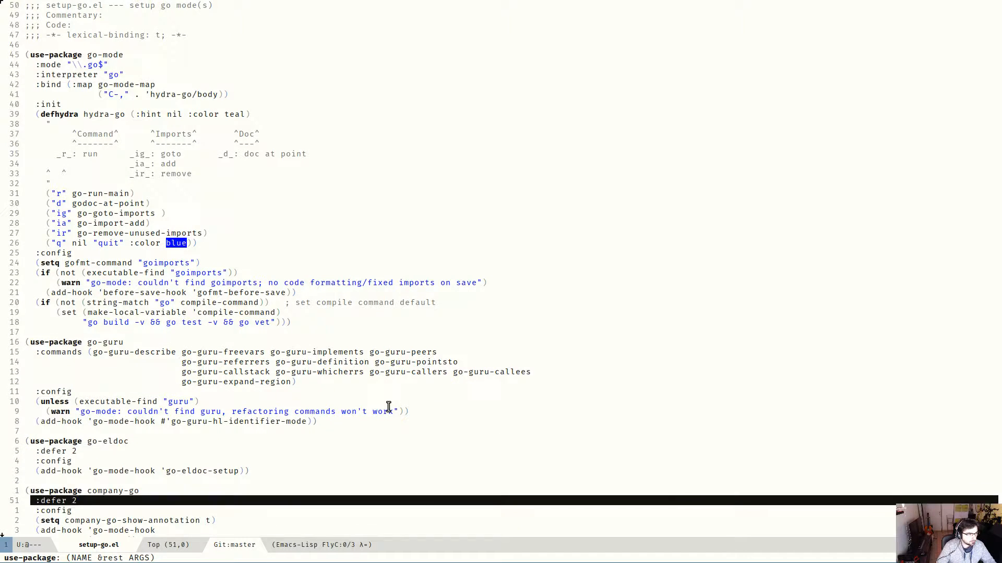
pyautogui.scroll(-3)
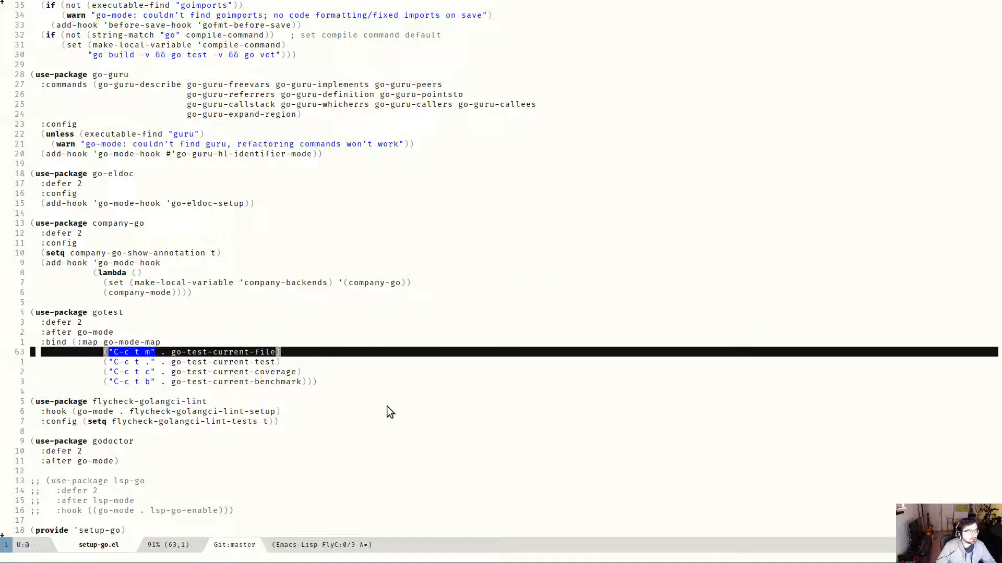
# Review the gotest block, jump back to the file top, and switch buffers via 'sc'
pyautogui.press('up')
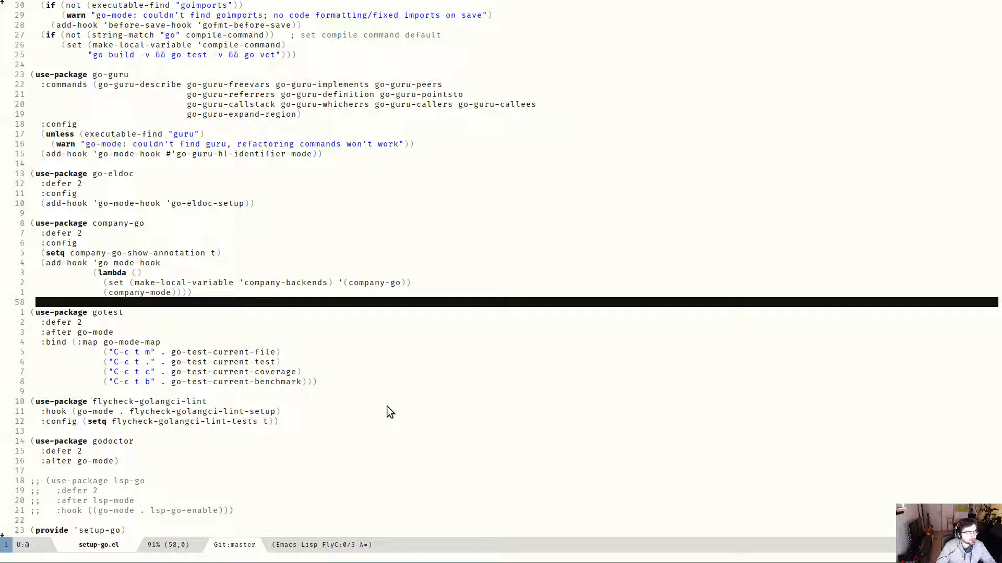
pyautogui.press('down')
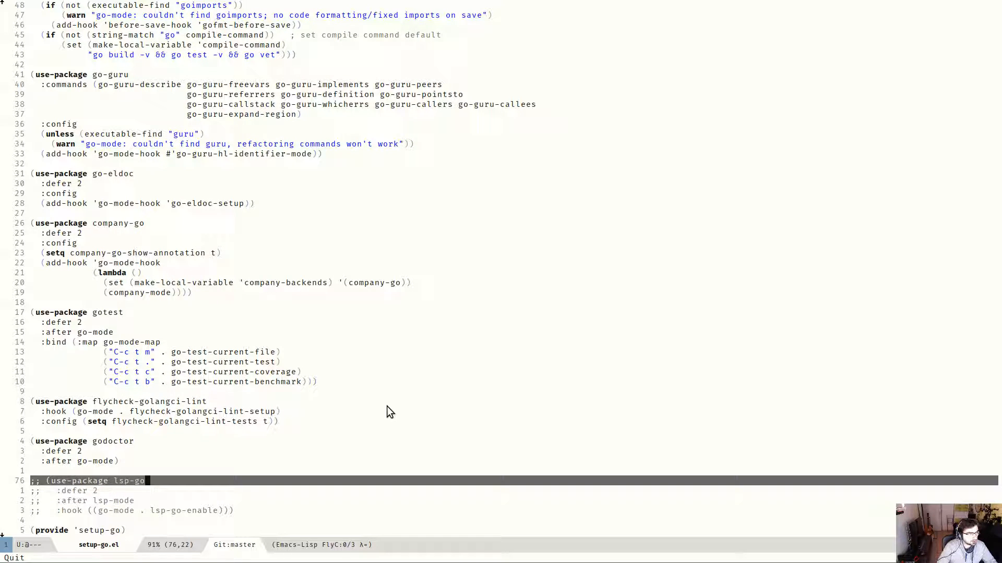
pyautogui.press('up')
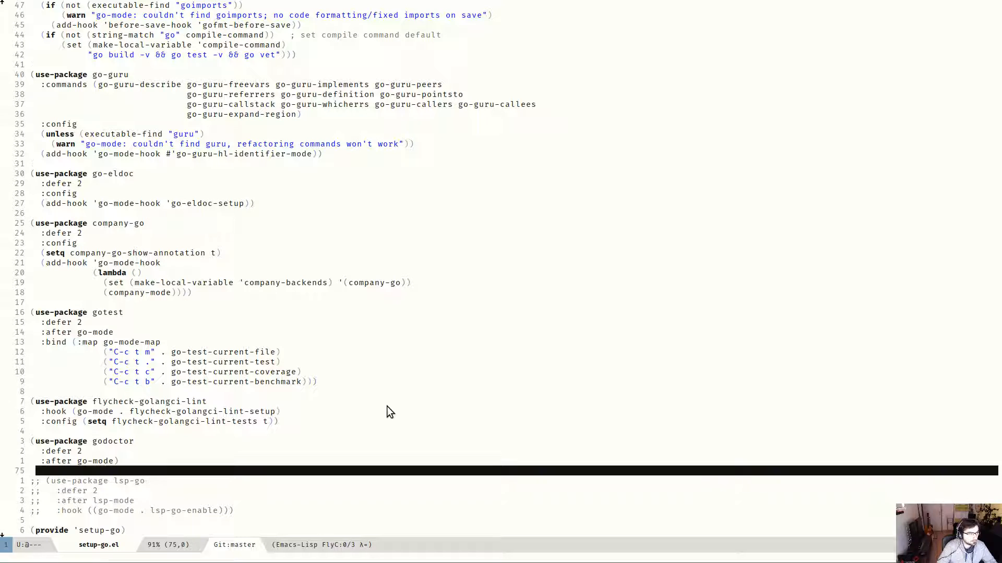
pyautogui.press('ctrl+space')
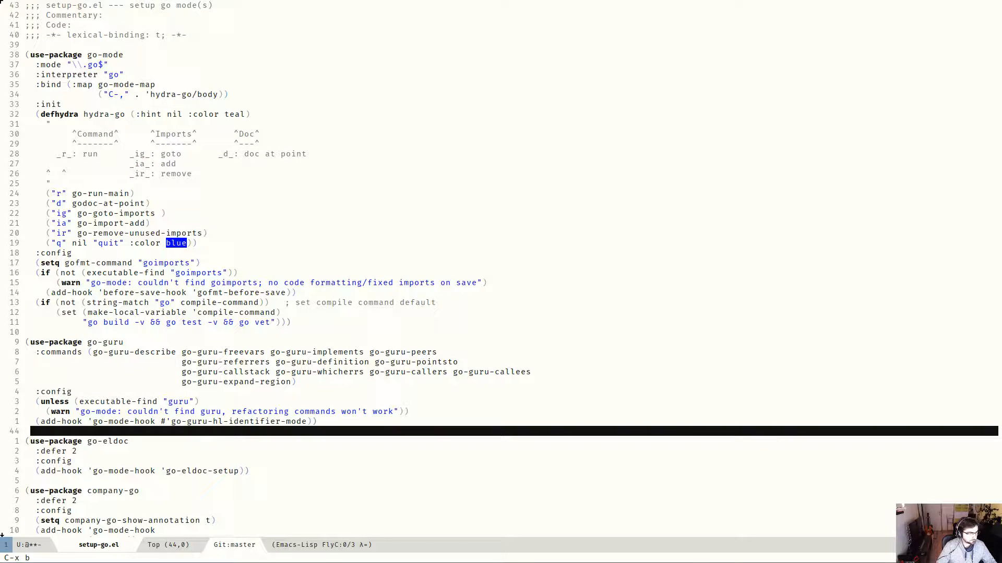
pyautogui.write('sc')
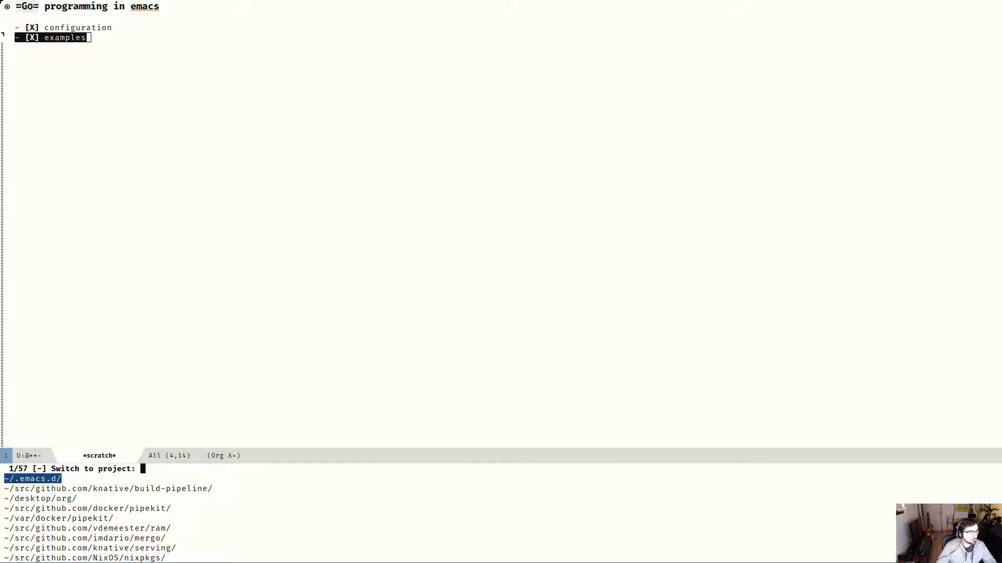
# Switch to the ram project and read its README.md example test output
pyautogui.write('ram')
pyautogui.write('re')
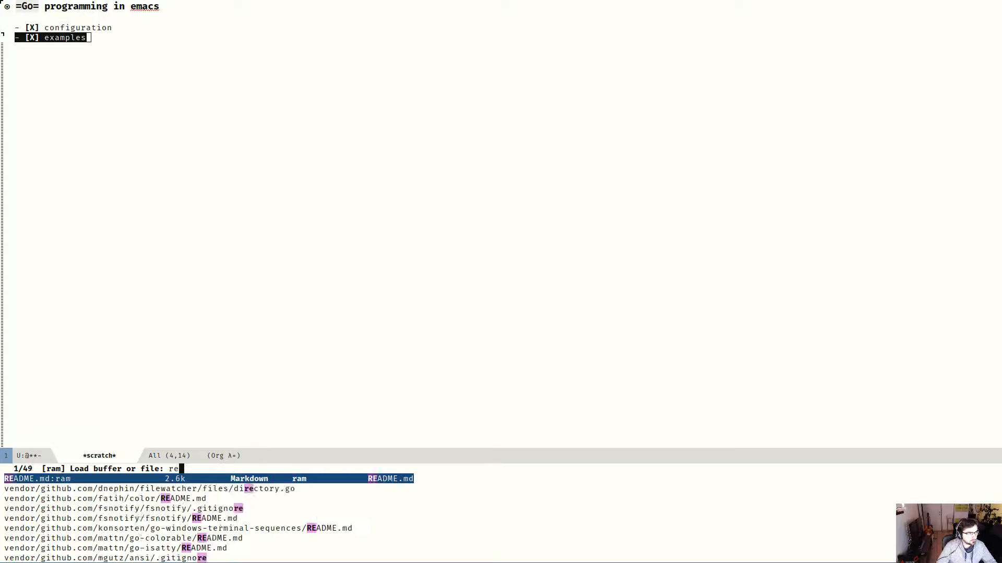
pyautogui.write('a')
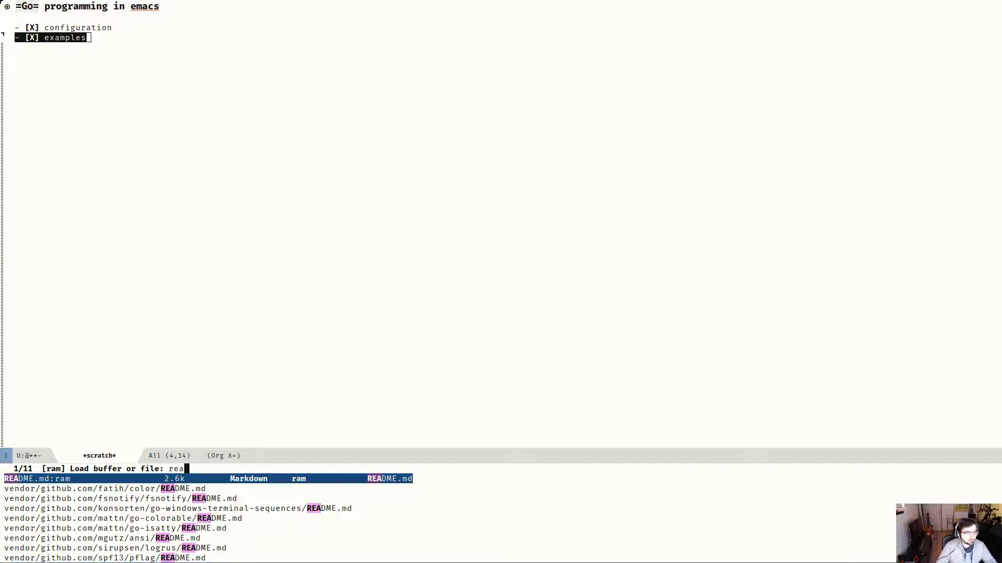
pyautogui.press('Return')
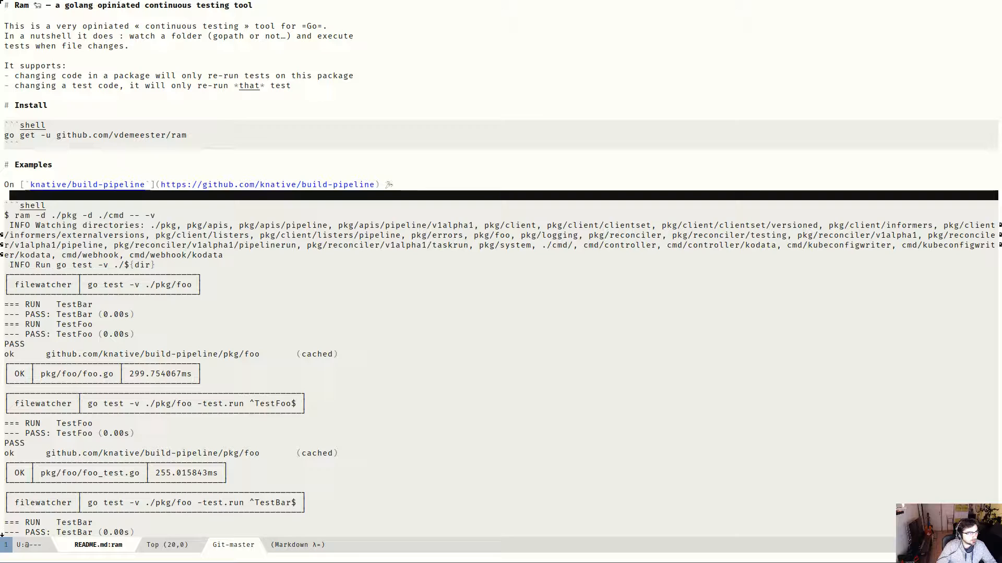
pyautogui.scroll(-3)
pyautogui.write('main')
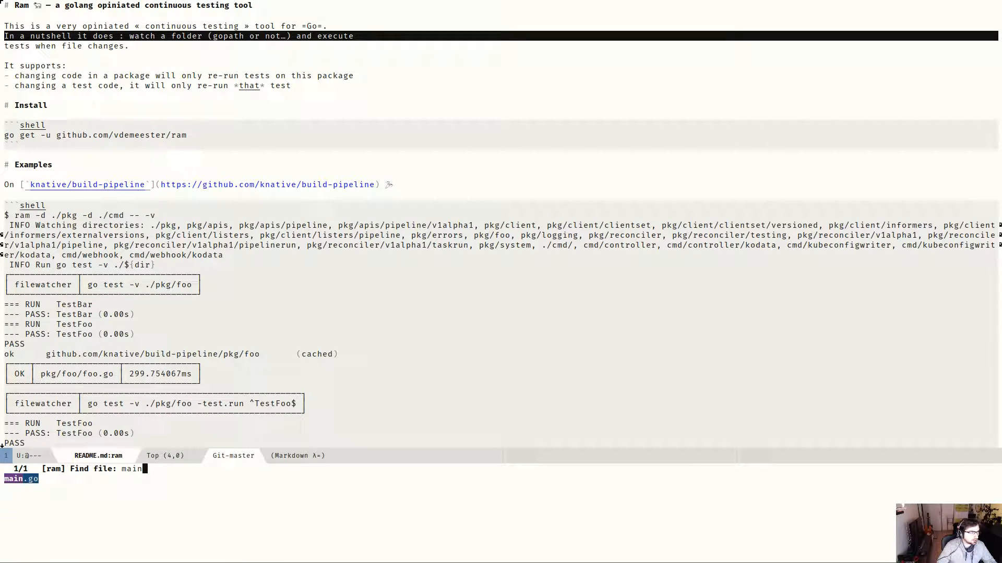
# Open ram's main.go and type os.Mkdir("foo", 0776) inside run()
pyautogui.press('Return')
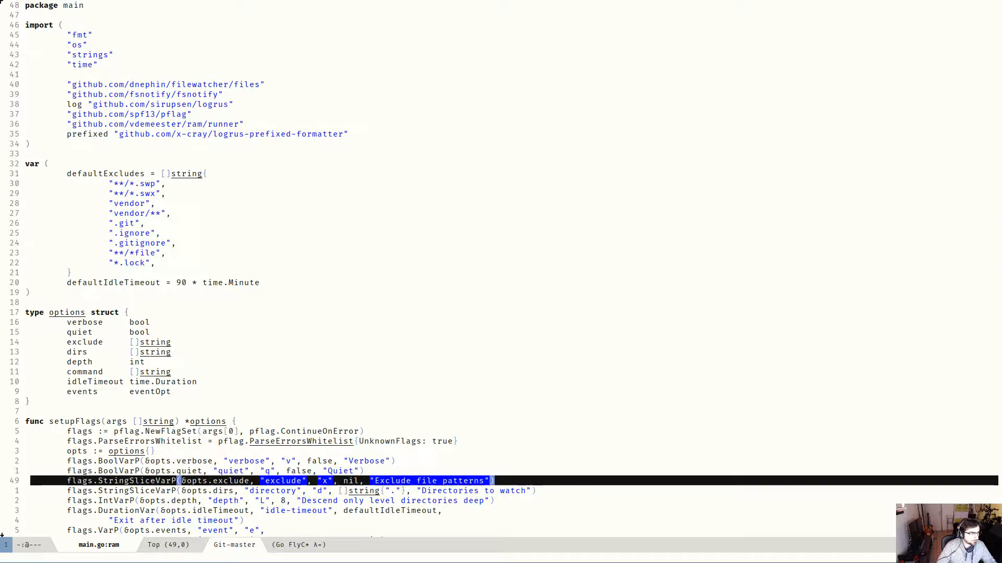
pyautogui.scroll(-3)
pyautogui.write('log.')
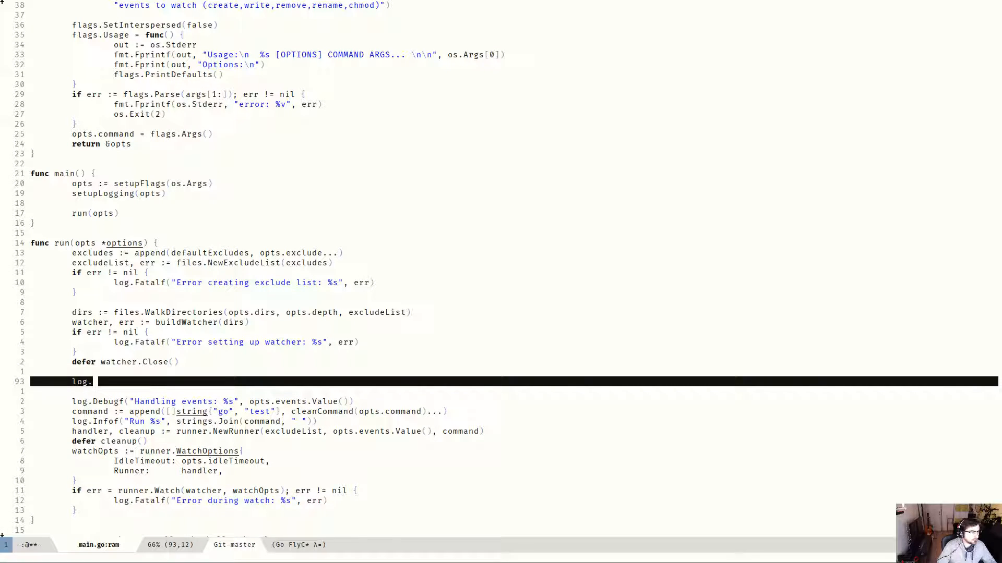
pyautogui.write('De')
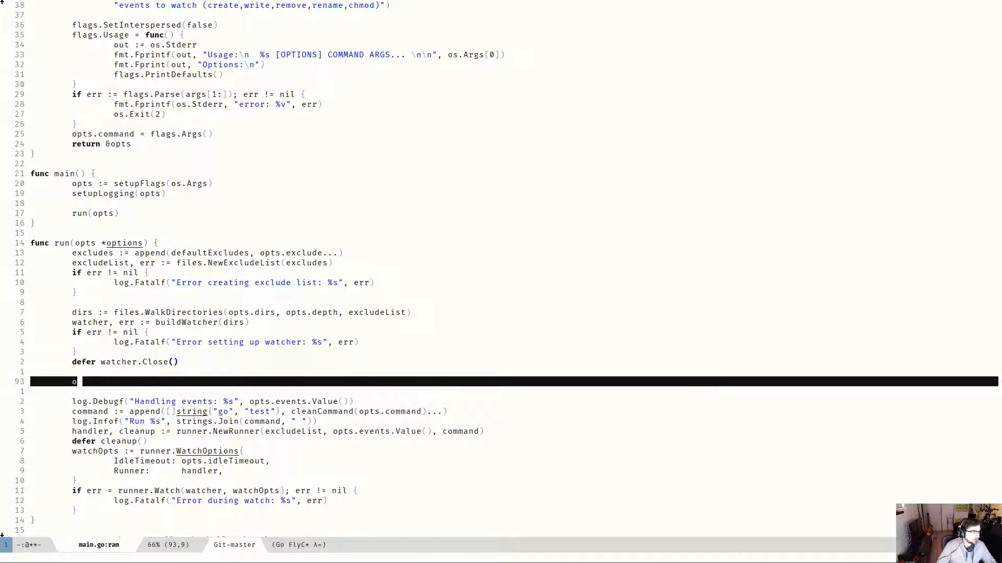
pyautogui.write('os.')
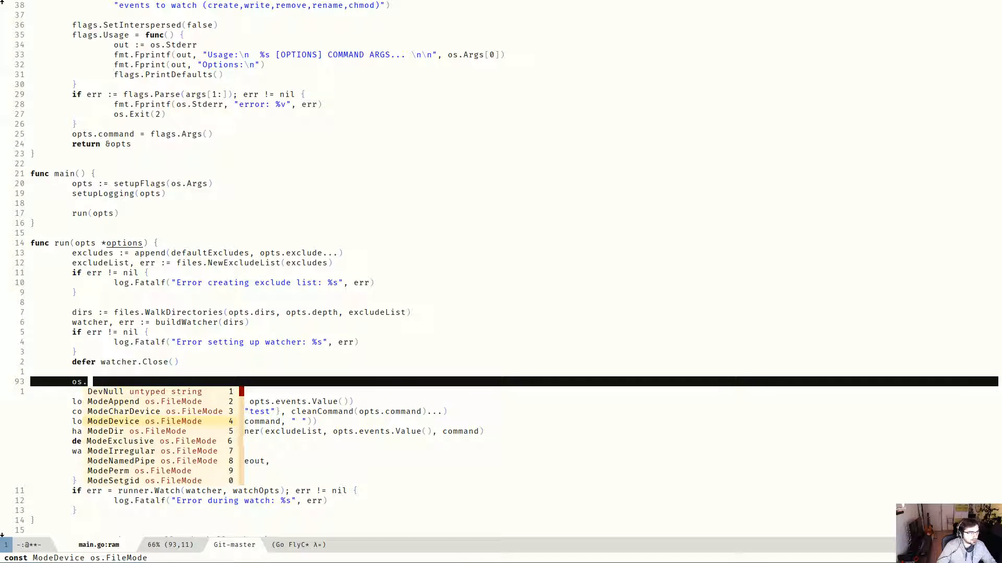
pyautogui.write('Mkdir("", perm os.FileMode')
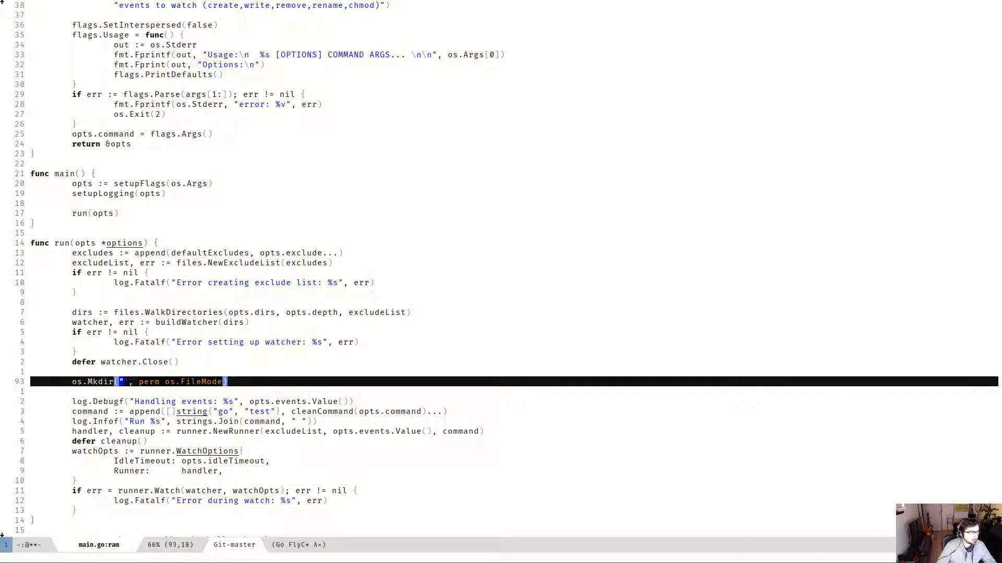
pyautogui.write('foo", os.P')
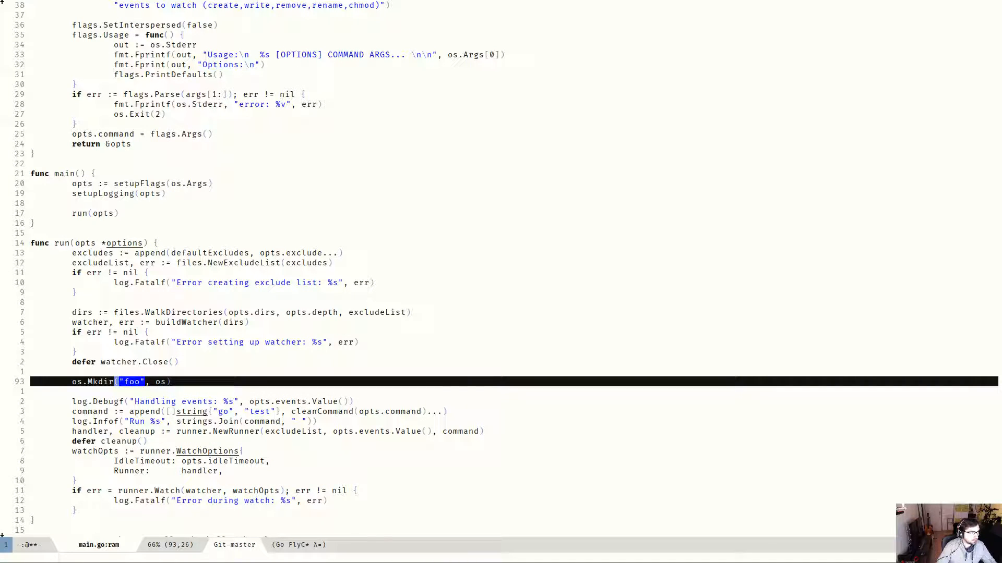
pyautogui.write('077')
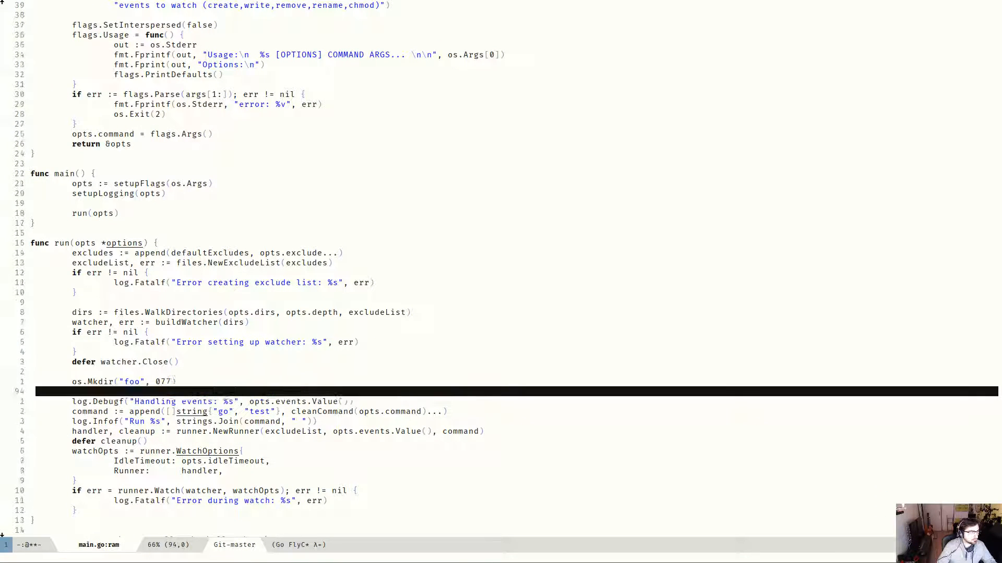
pyautogui.write('6)')
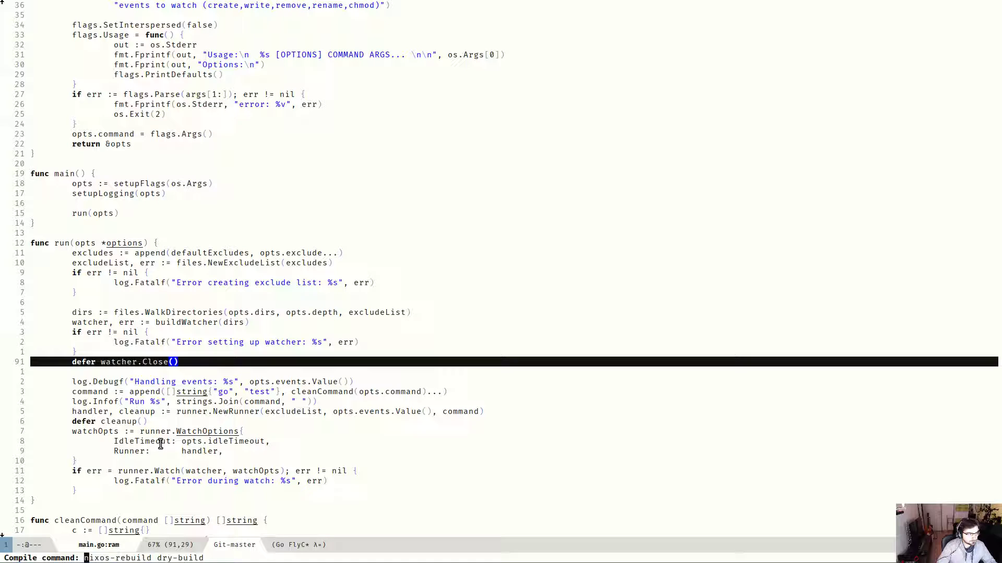
# Run 'go build', then launch ./ram from the project run prompt
pyautogui.write('go build')
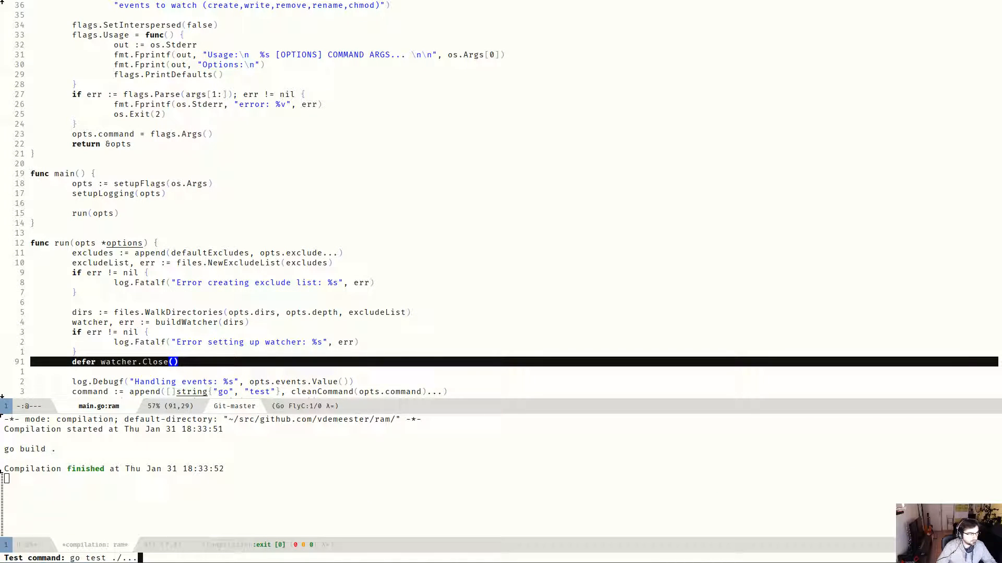
pyautogui.press('Return')
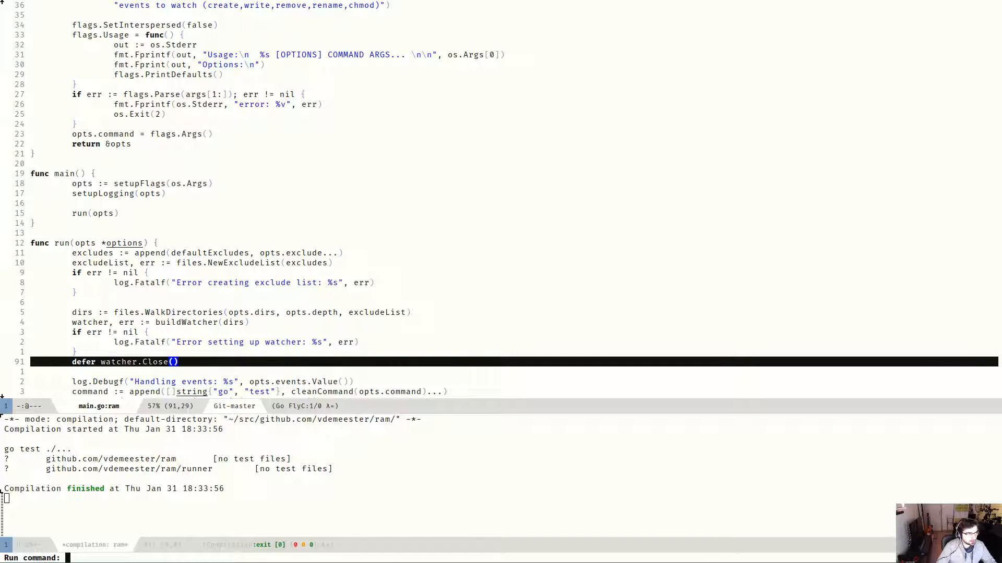
pyautogui.write('./ram --he')
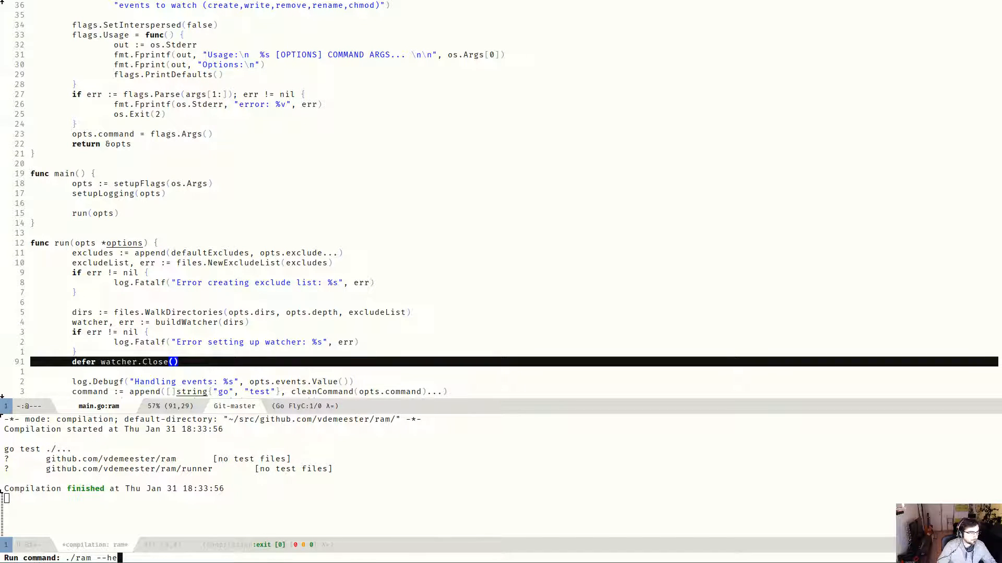
pyautogui.press('Return')
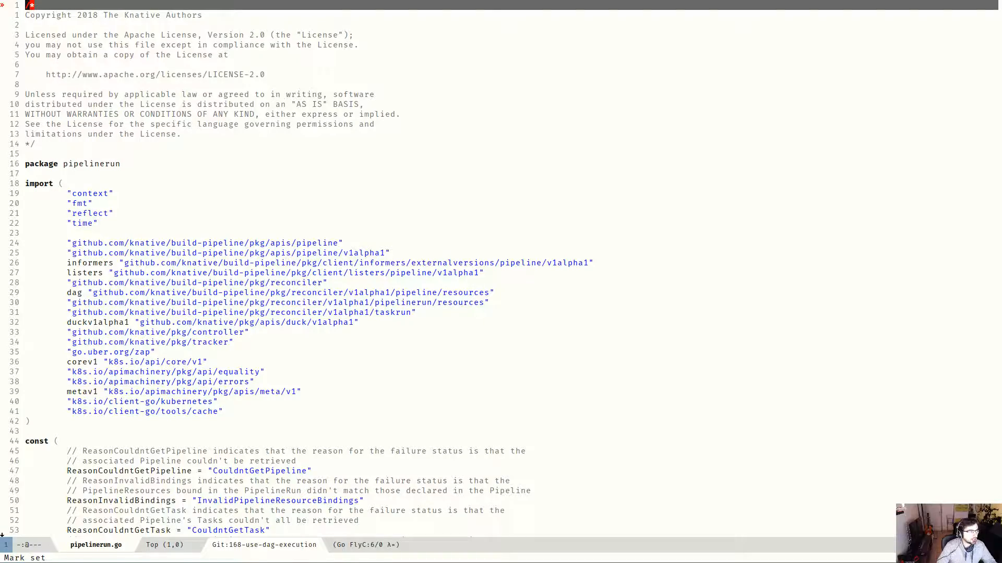
# Scroll pipelinerun.go past imports and constants to the Reconcile function
pyautogui.scroll(-3)
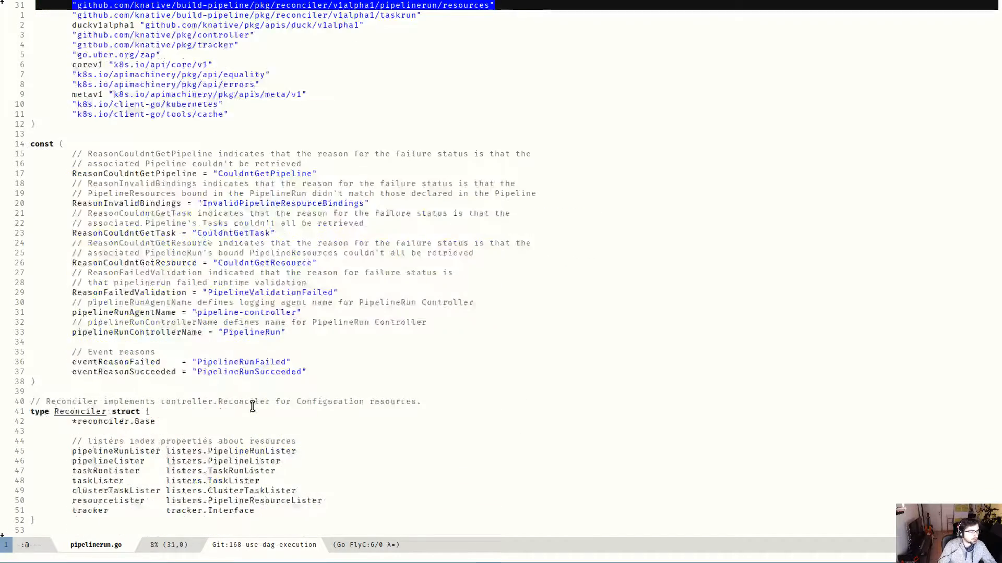
pyautogui.scroll(-3)
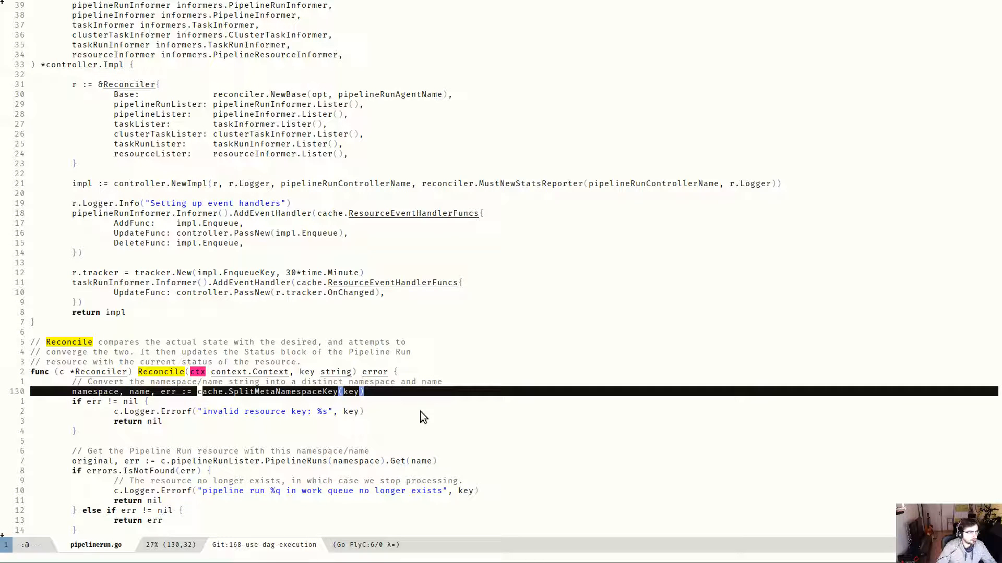
pyautogui.scroll(-3)
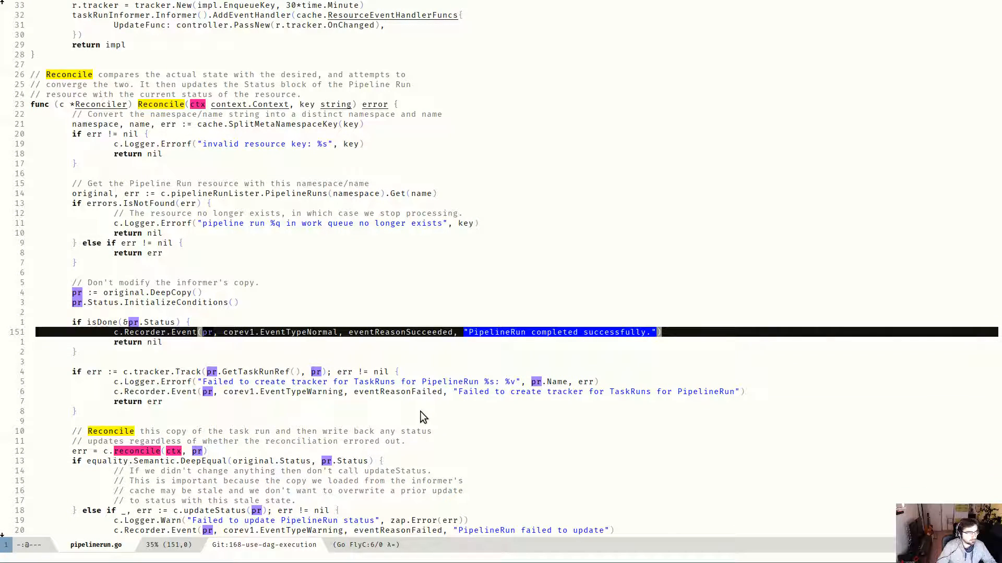
pyautogui.scroll(-3)
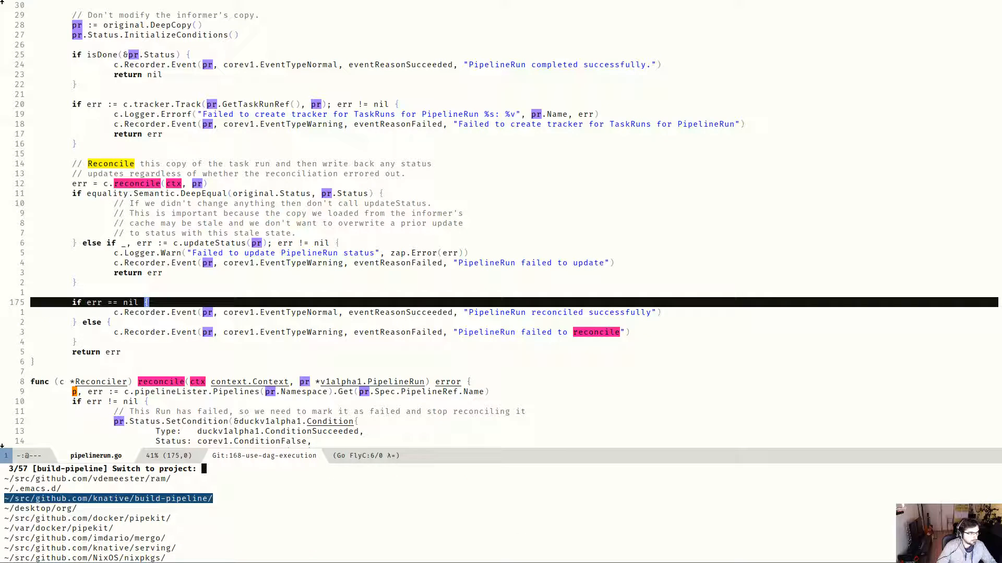
# Switch to build-pipeline and run ram with -cover, watching pipelinerun.go saves
pyautogui.press('Return')
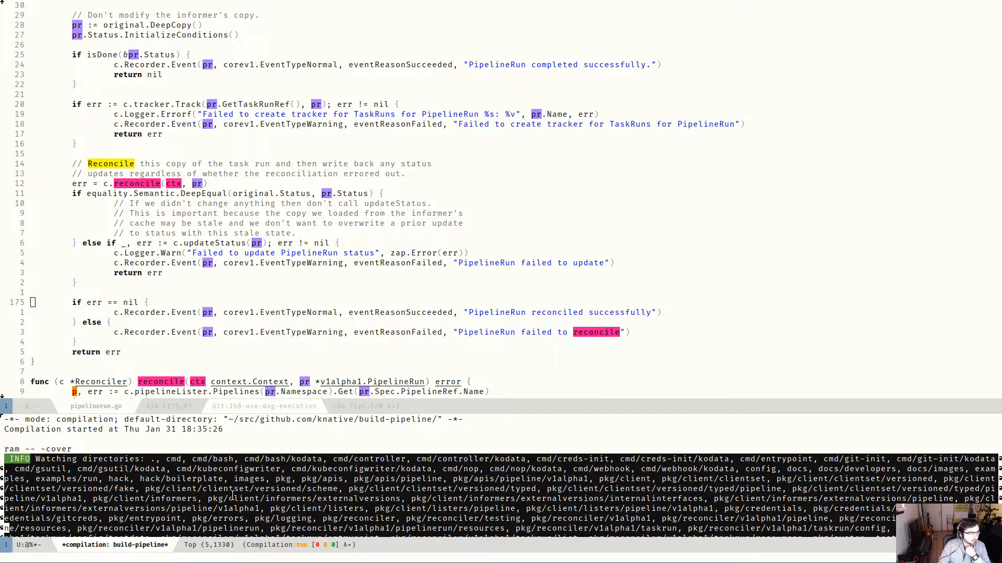
pyautogui.scroll(-3)
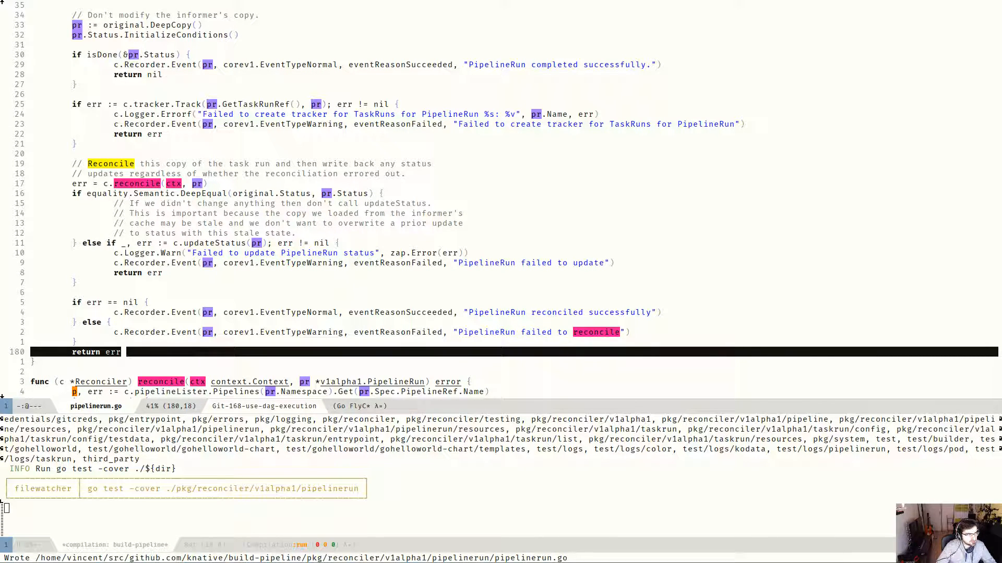
pyautogui.moveTo(186, 469)
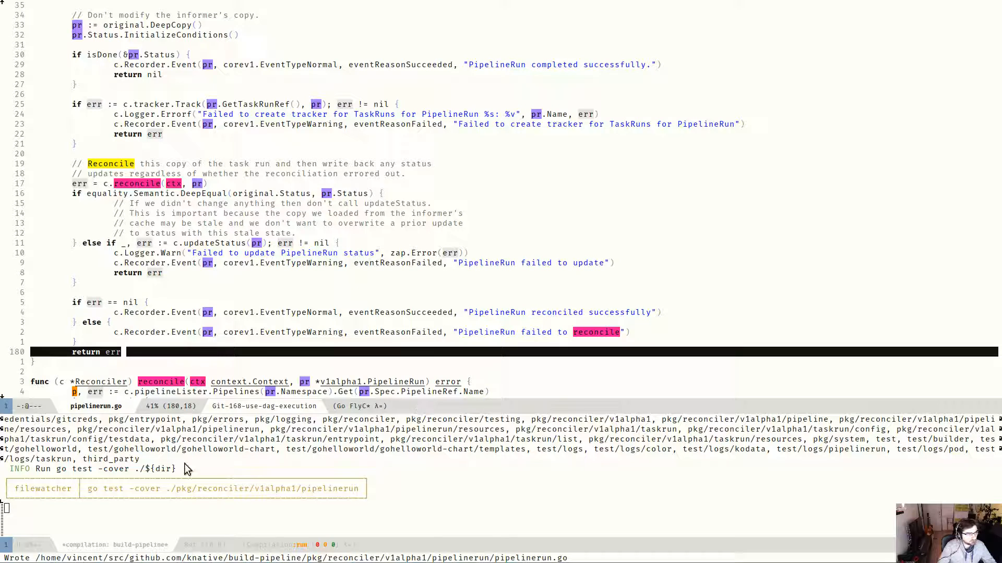
pyautogui.moveTo(285, 494)
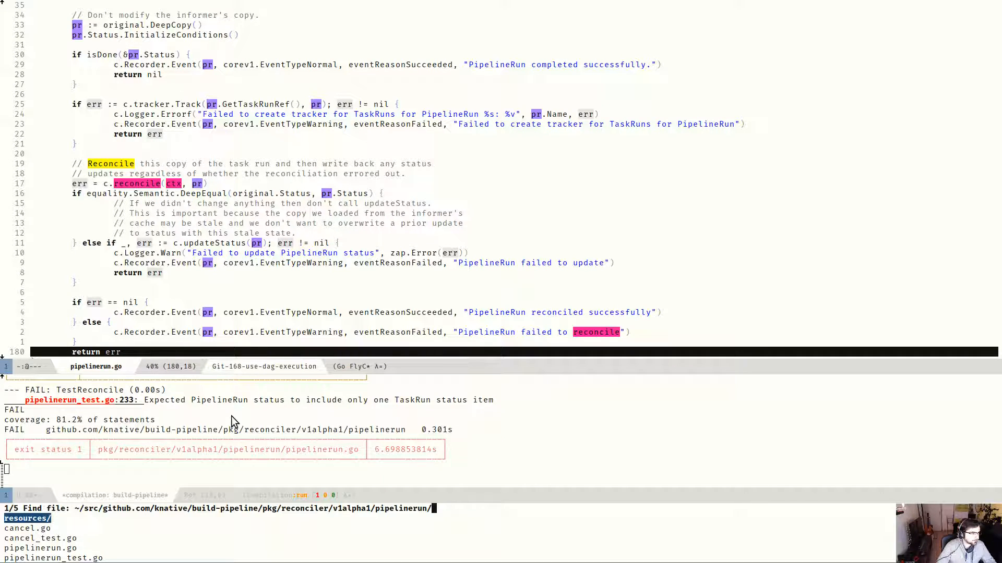
# Open and save cancel_test.go, then scroll to the bottom of the test
pyautogui.click(40, 538)
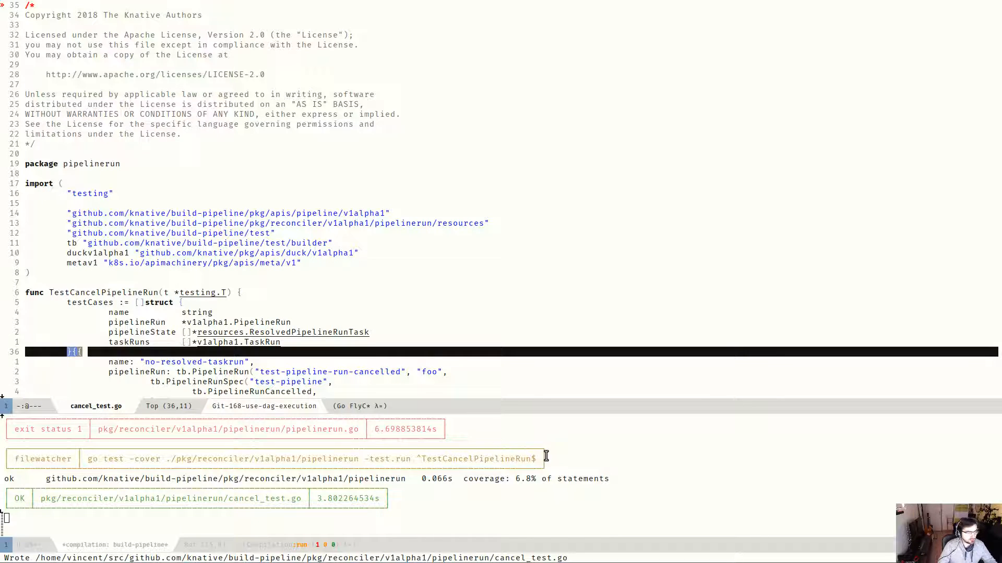
pyautogui.scroll(-3)
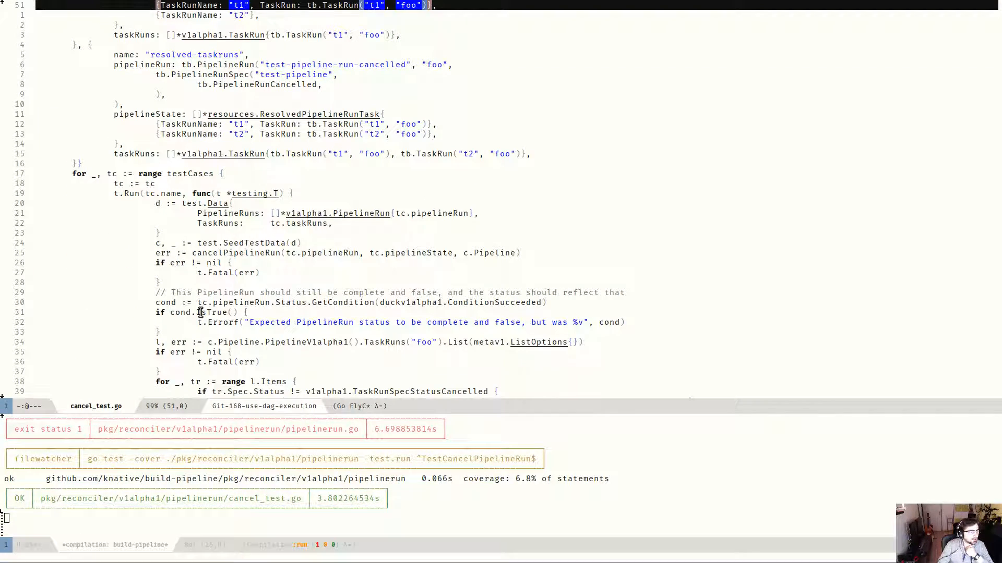
pyautogui.scroll(-3)
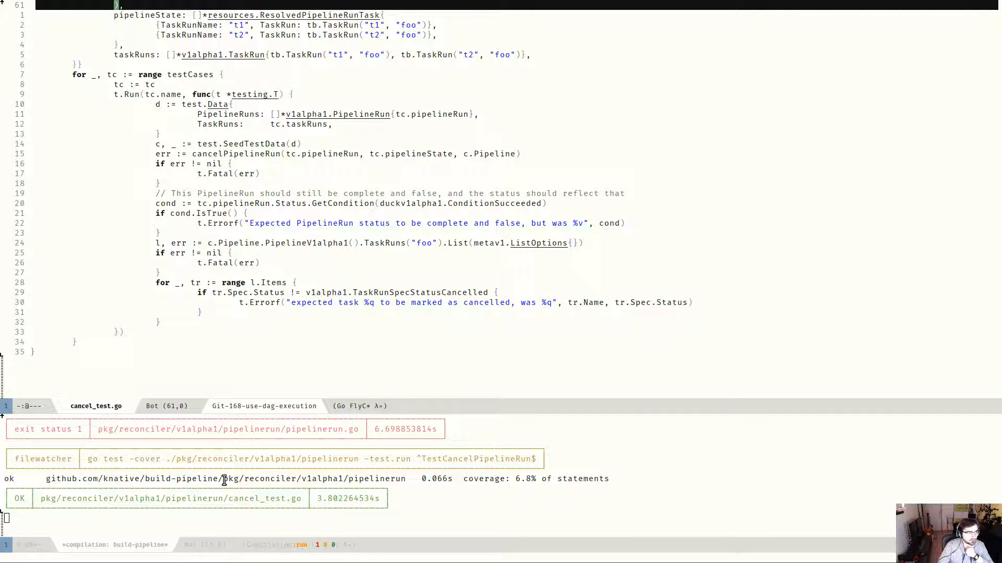
pyautogui.moveTo(318, 386)
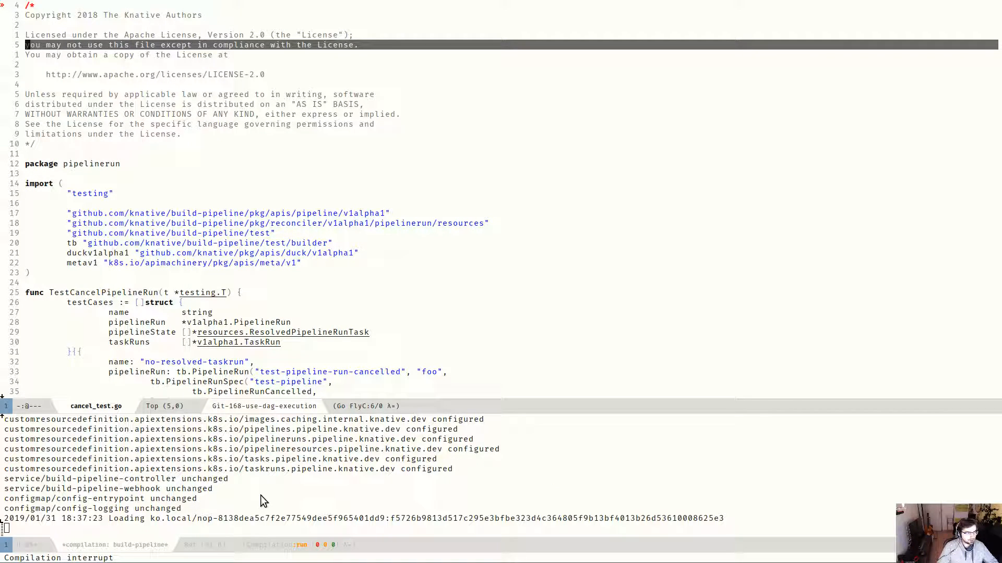
# Scroll through the ko apply deployment output for build-pipeline
pyautogui.scroll(-3)
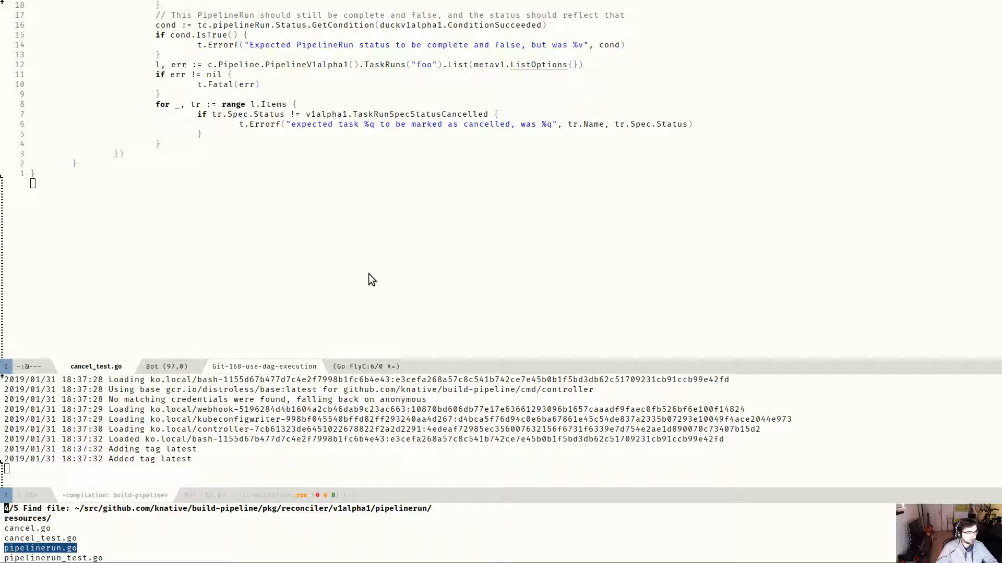
# Open pipelinerun.go, then find task.go in the test/builder package via projectile find-file
pyautogui.click(40, 549)
pyautogui.write('build/')
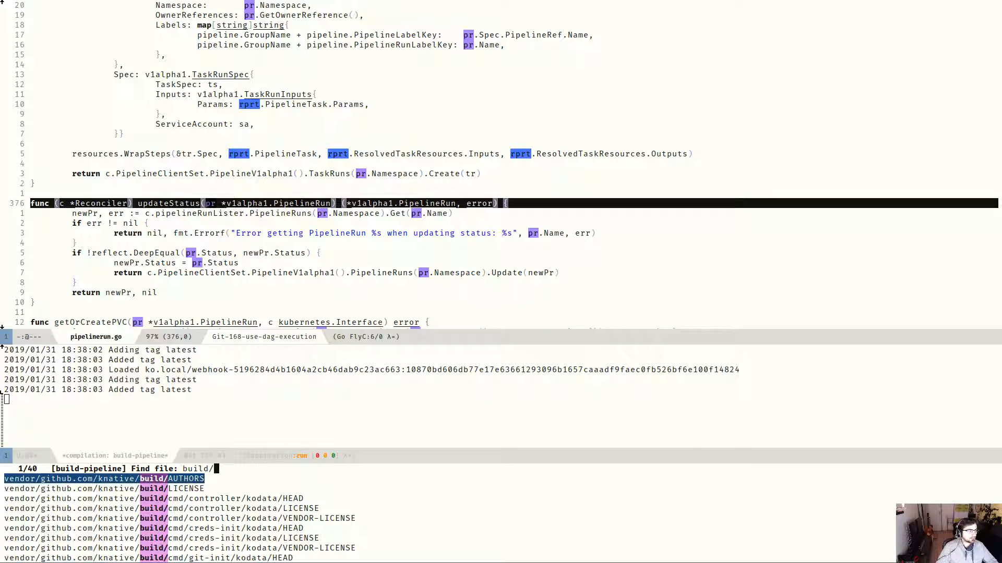
pyautogui.write('t')
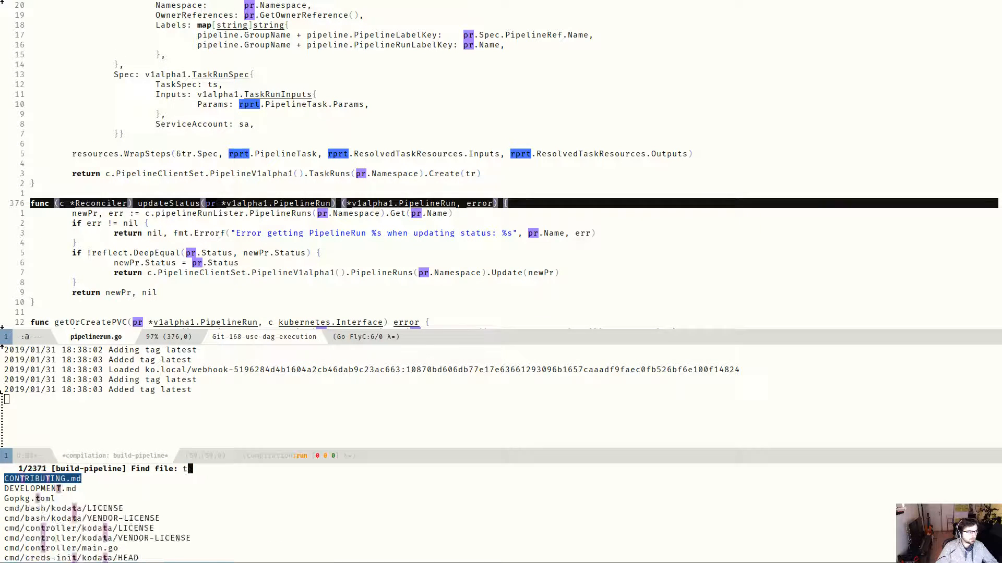
pyautogui.write('est/build')
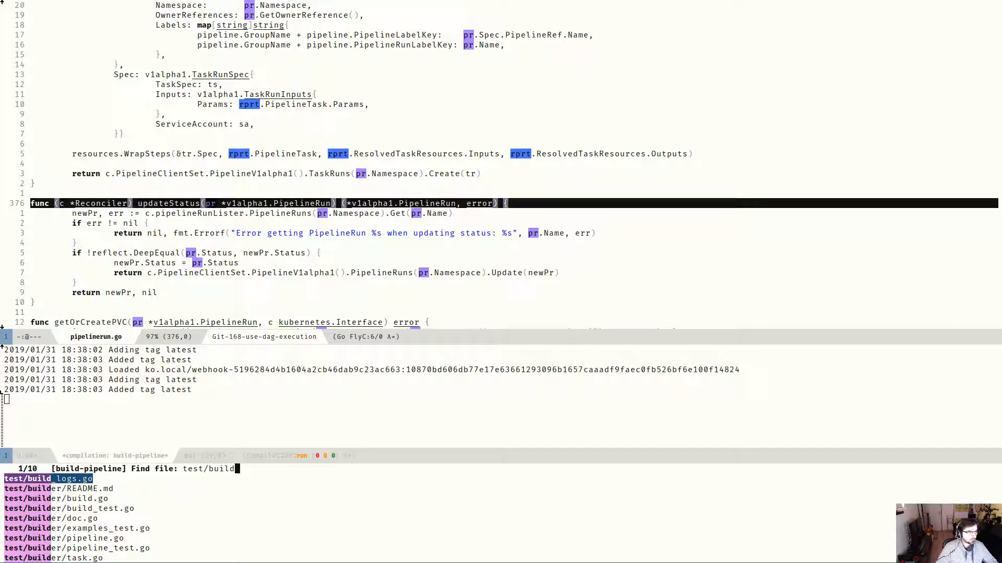
pyautogui.write('build')
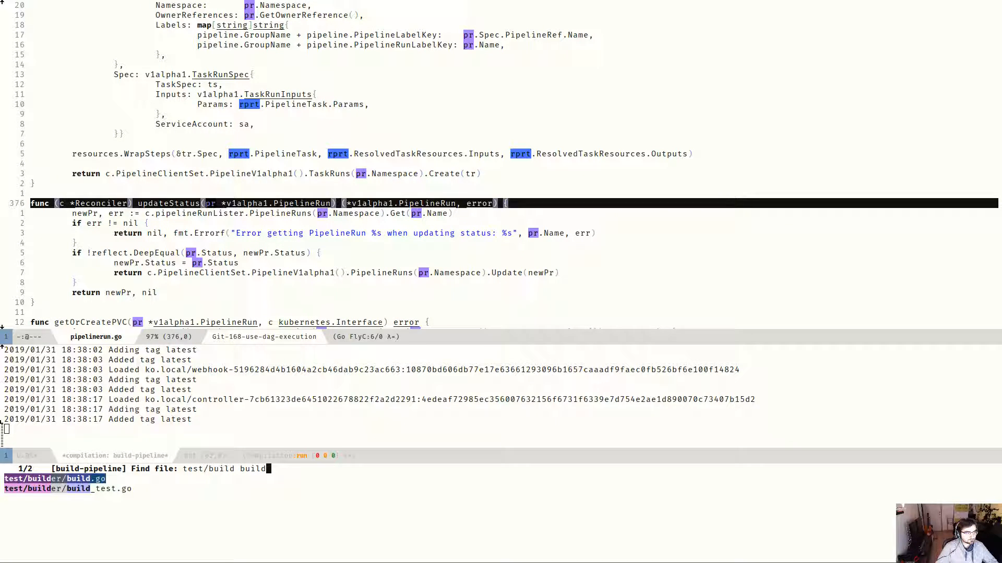
pyautogui.write('task')
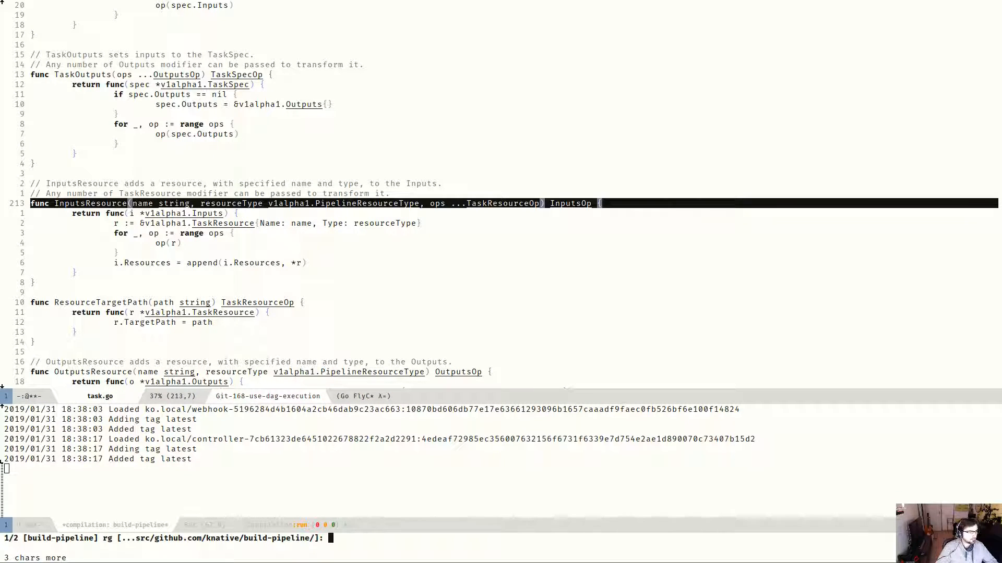
# Search the build-pipeline project with counsel-rg for 'Input'
pyautogui.write('Input')
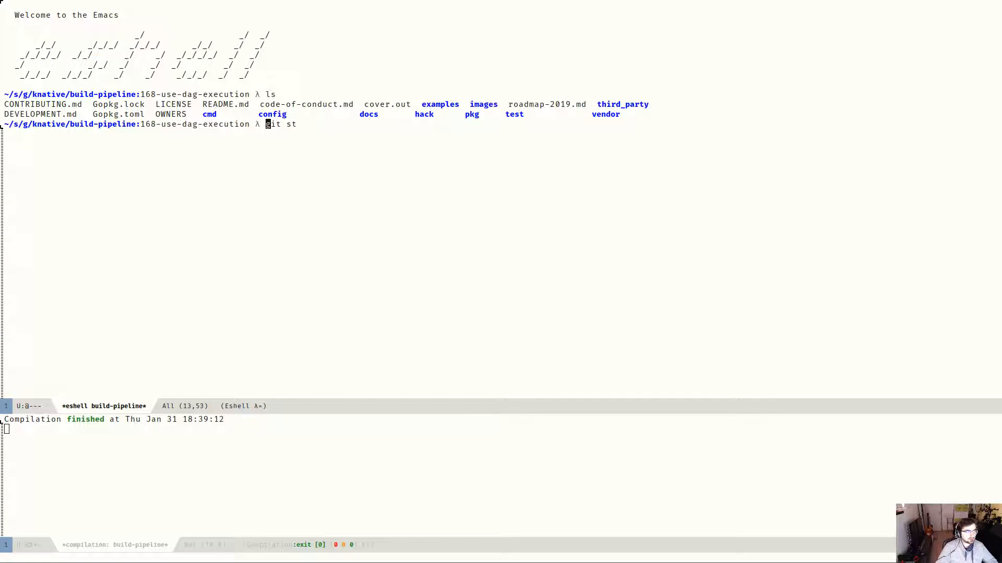
# Run 'git st' in the eshell to show the build-pipeline repository status
pyautogui.press('Return')
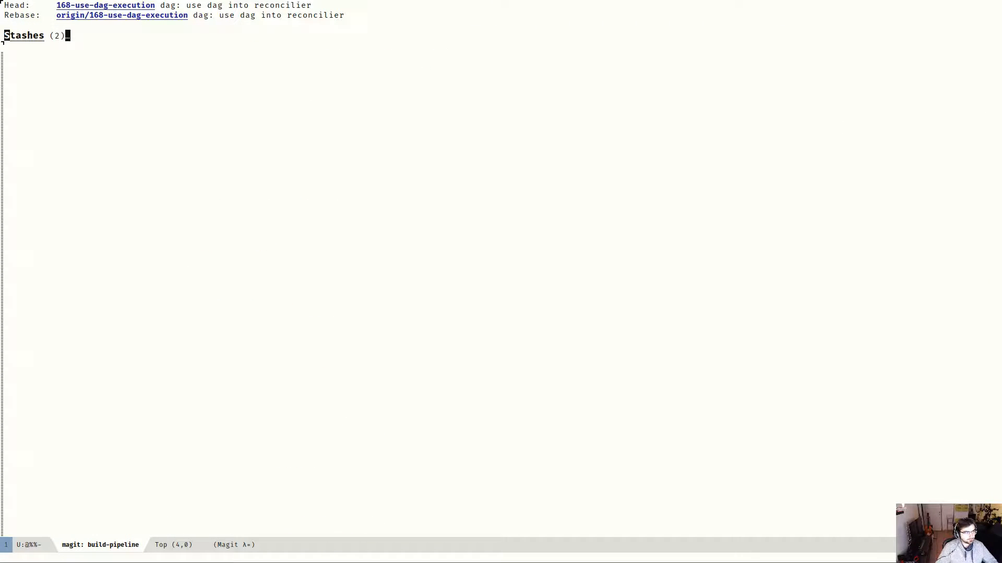
pyautogui.click(24, 35)
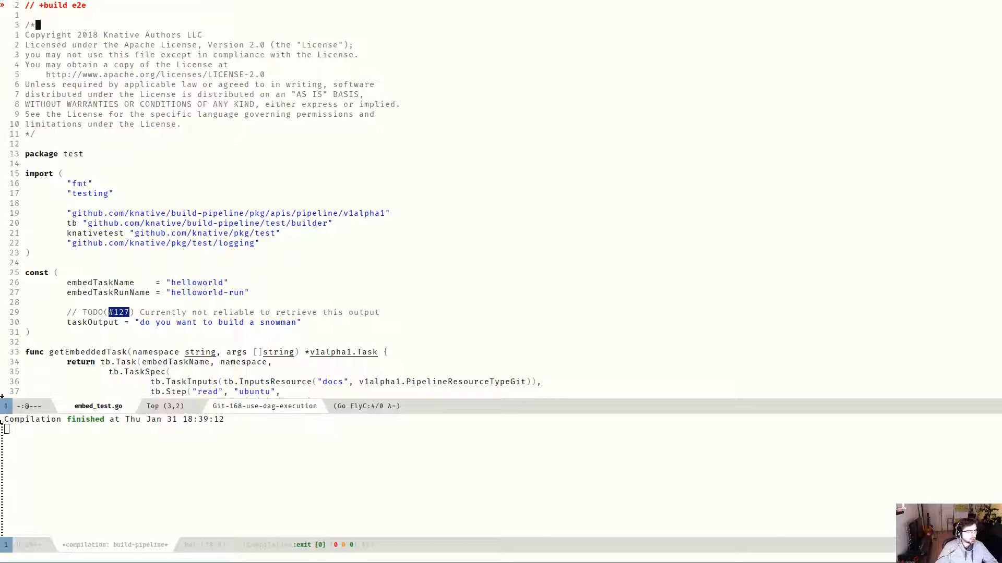
pyautogui.moveTo(562, 392)
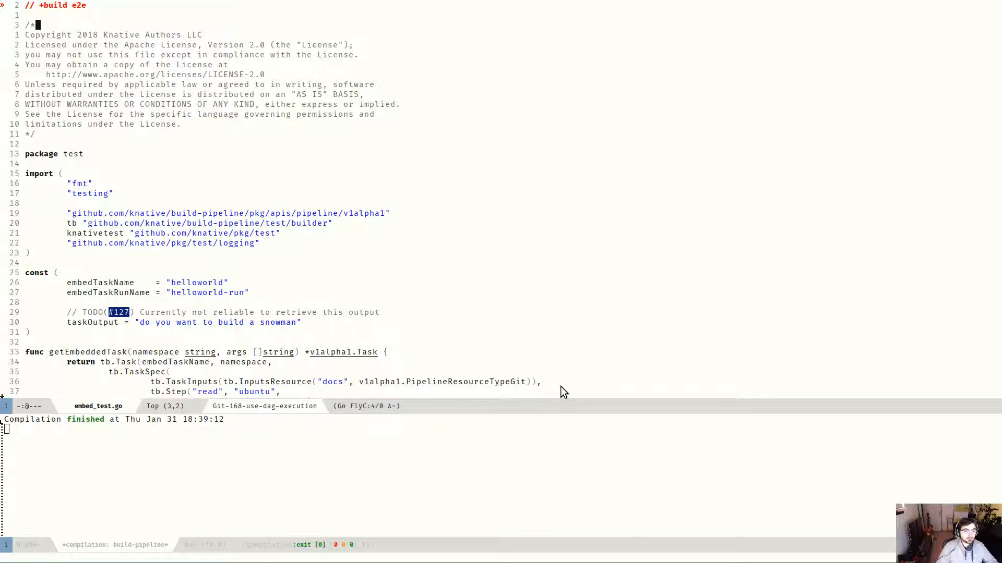
pyautogui.moveTo(933, 404)
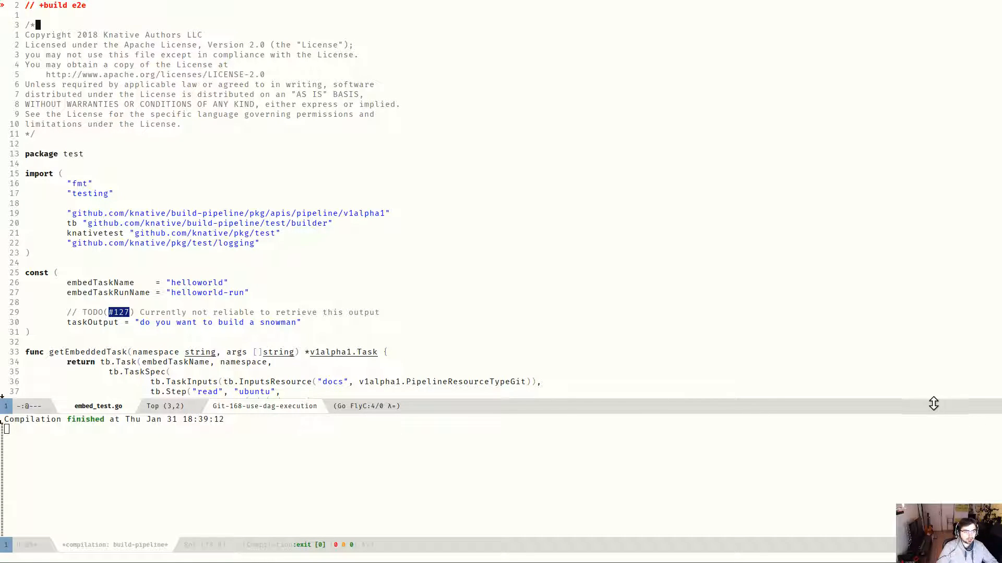
pyautogui.moveTo(489, 288)
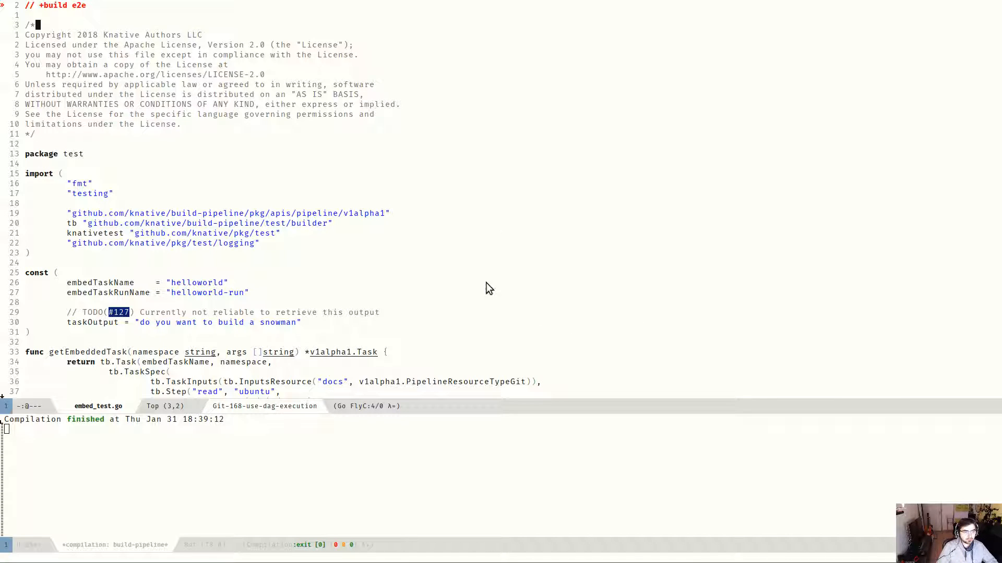
pyautogui.moveTo(81, 322)
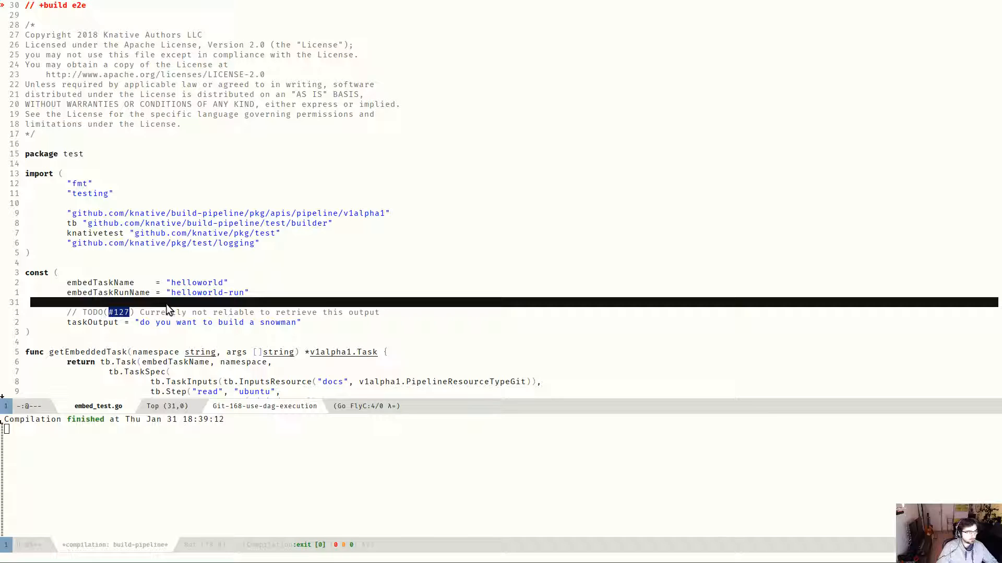
pyautogui.moveTo(616, 321)
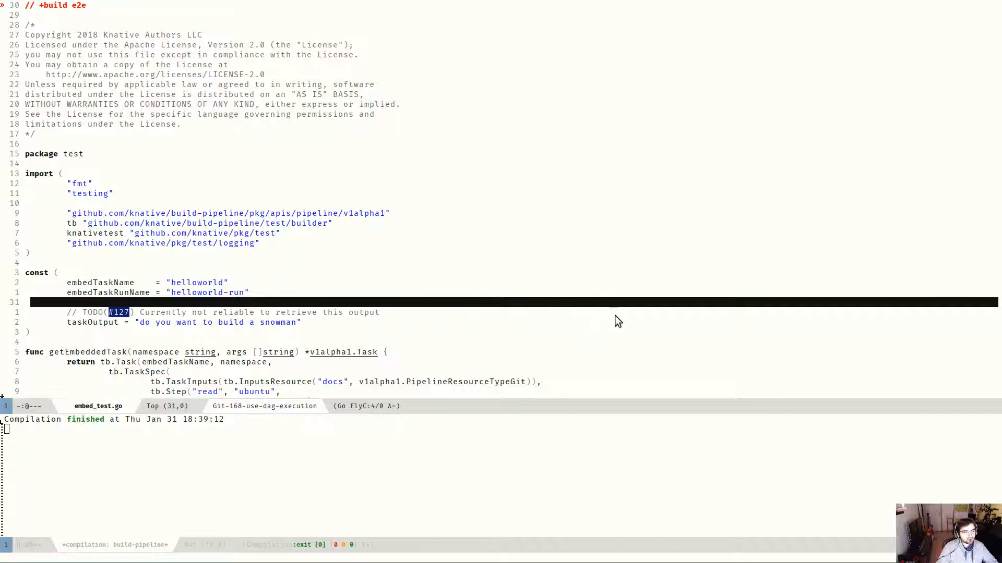
pyautogui.moveTo(341, 265)
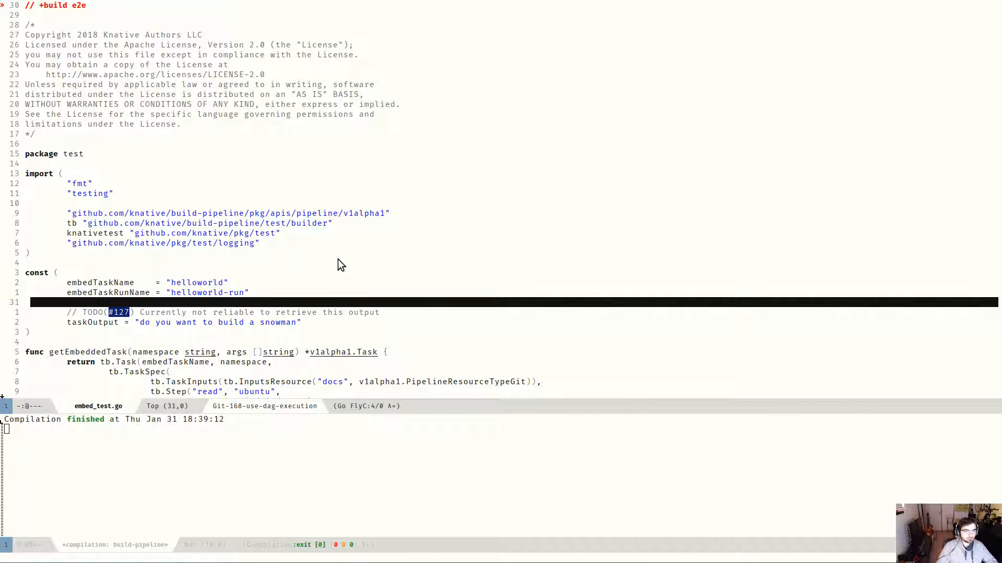
pyautogui.moveTo(732, 337)
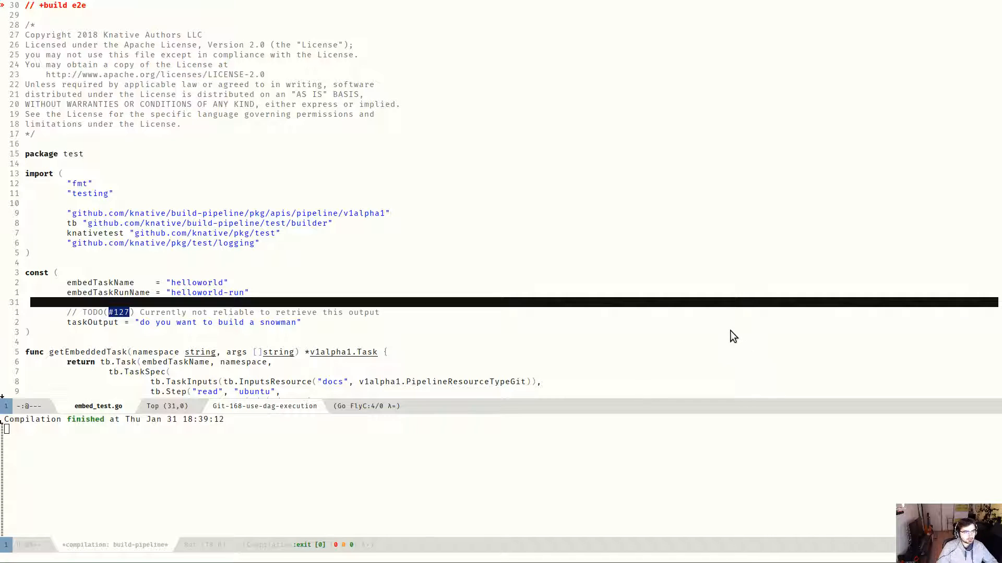